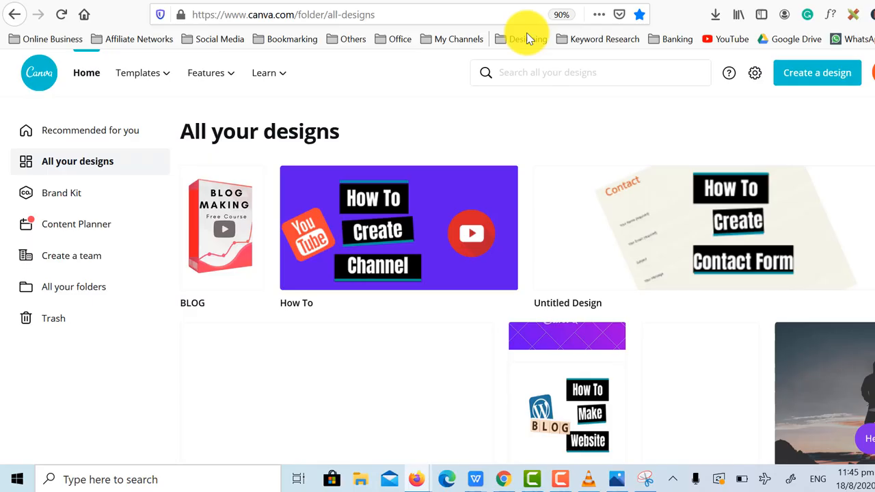
{"action": "mouse_move", "coordinate": [499, 164]}
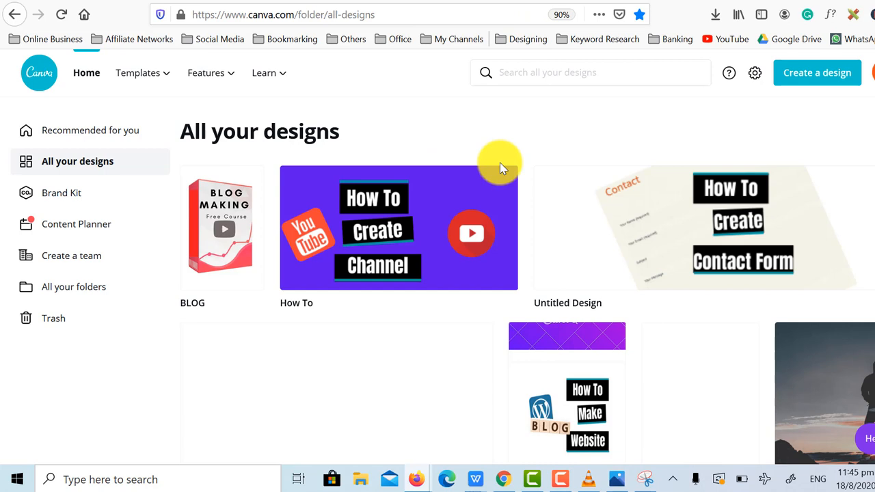
{"action": "mouse_move", "coordinate": [502, 175]}
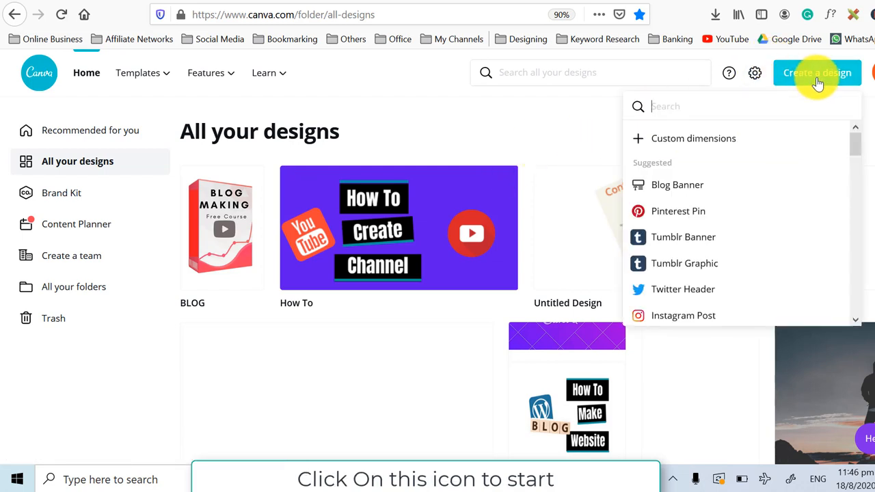
- Create a blank design with custom dimensions of 1920 × 1080 px
{"action": "left_click", "coordinate": [694, 139]}
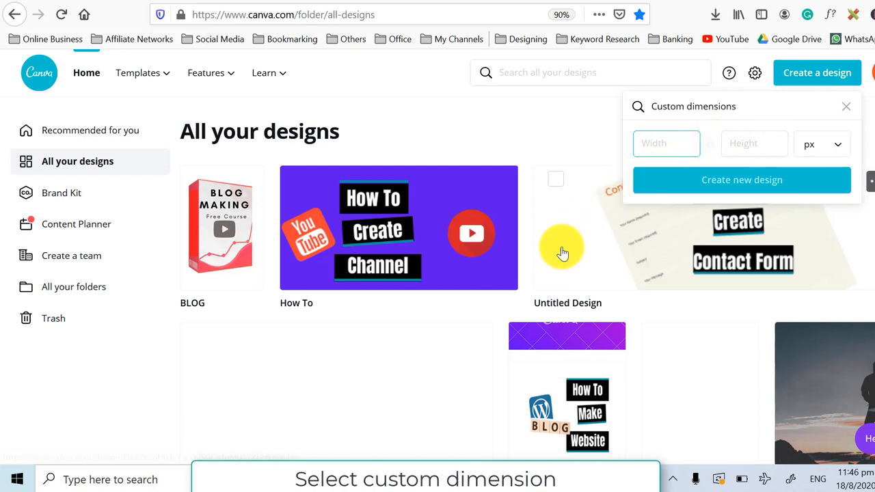
{"action": "type", "text": "1"}
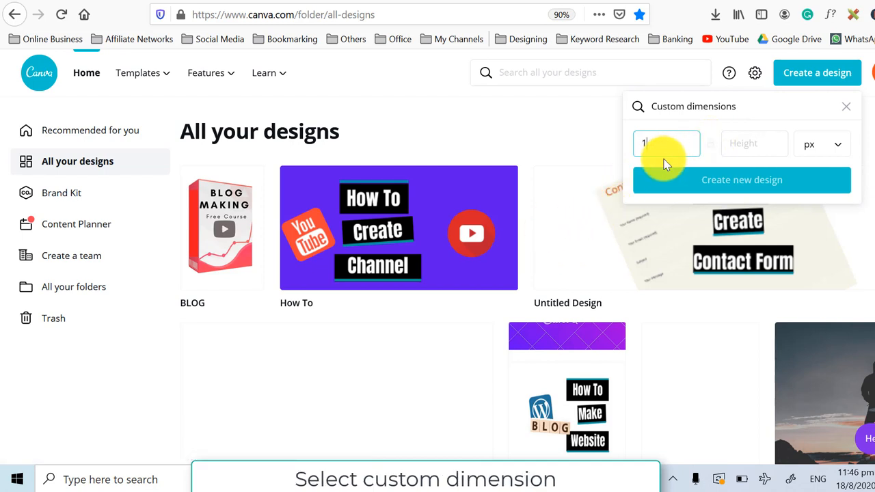
{"action": "type", "text": "1920"}
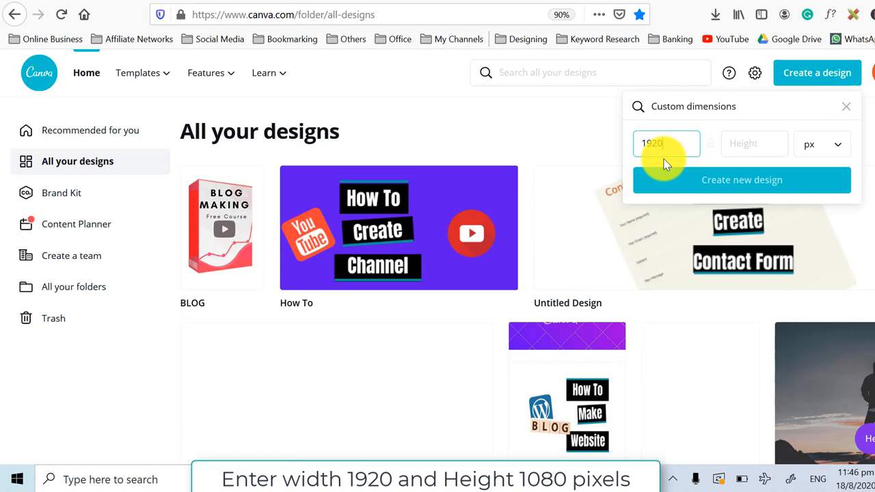
{"action": "mouse_move", "coordinate": [754, 144]}
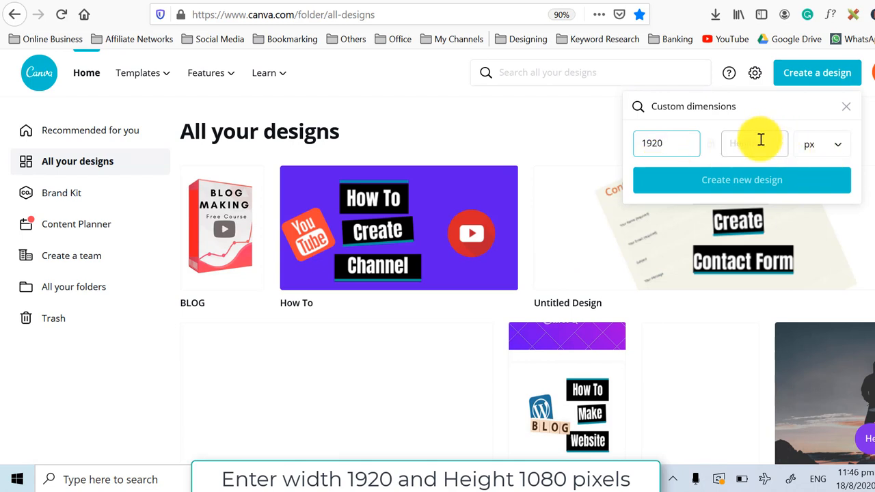
{"action": "type", "text": "1080"}
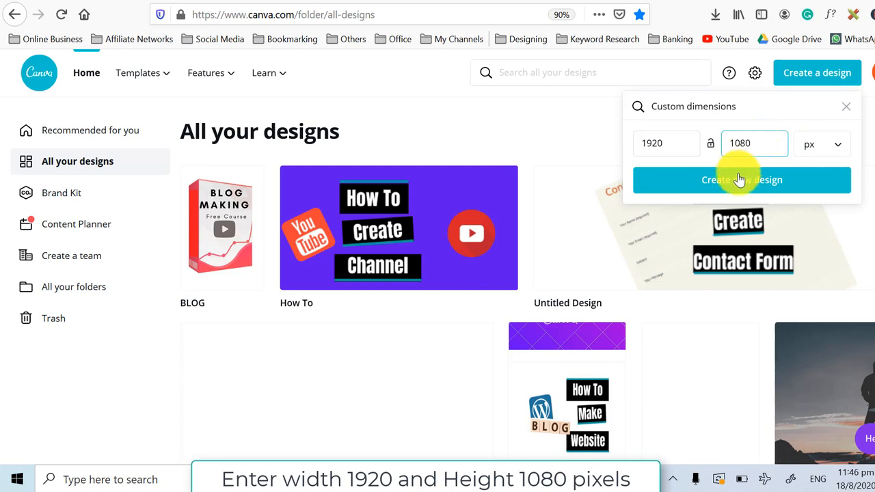
{"action": "left_click", "coordinate": [742, 180]}
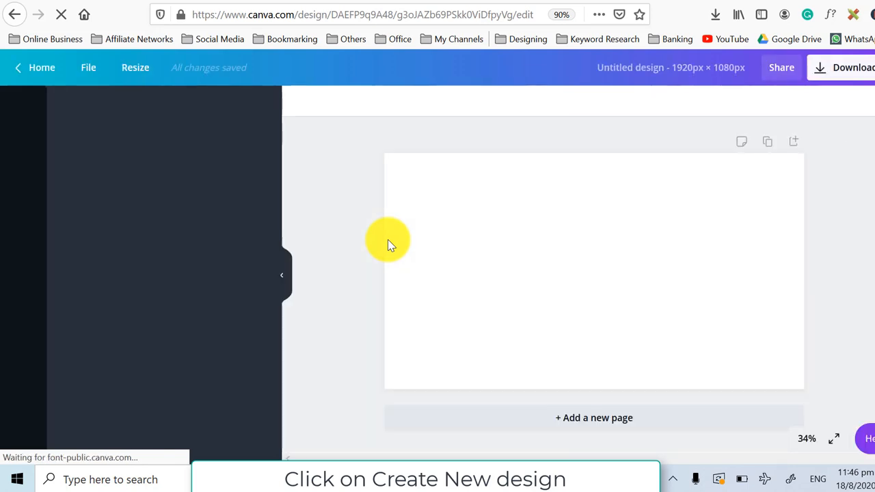
- Upload the landing-page screenshot from the device into the Uploads library
{"action": "left_click", "coordinate": [23, 108]}
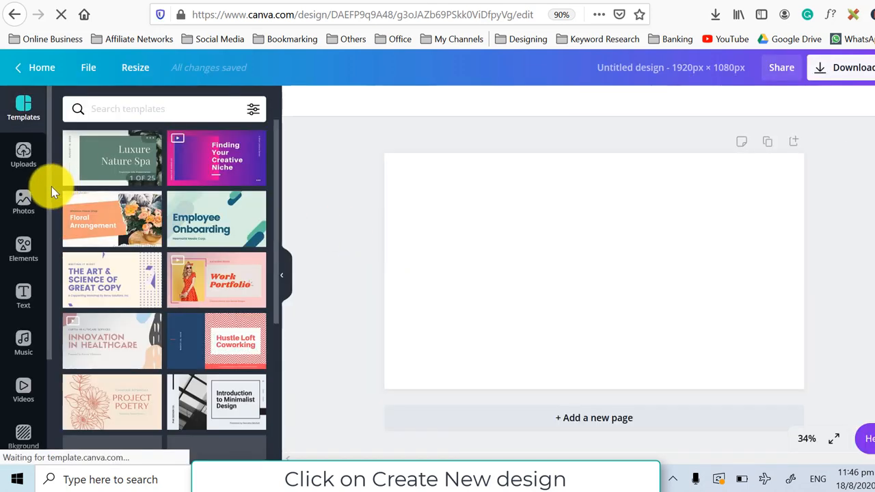
{"action": "left_click", "coordinate": [23, 153]}
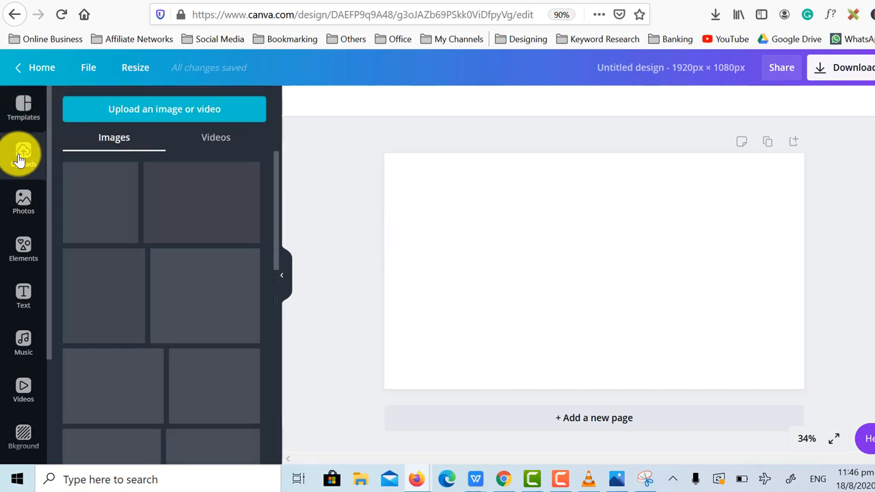
{"action": "left_click", "coordinate": [23, 154]}
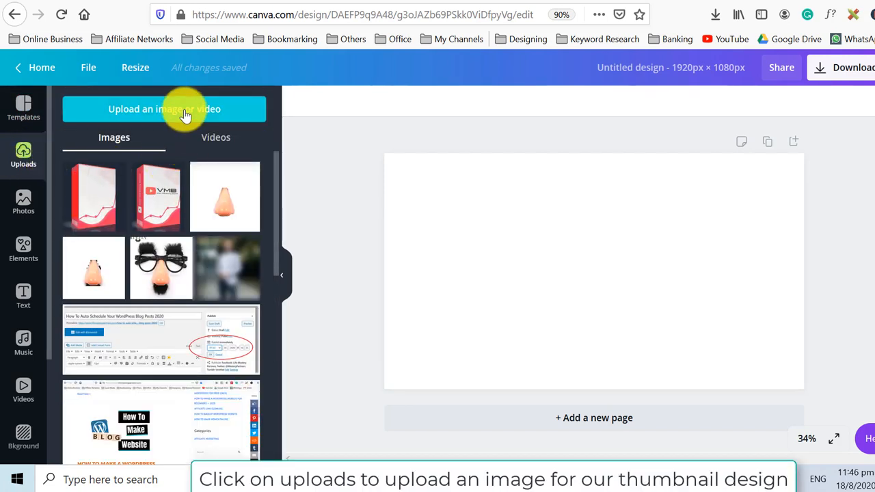
{"action": "left_click", "coordinate": [164, 109]}
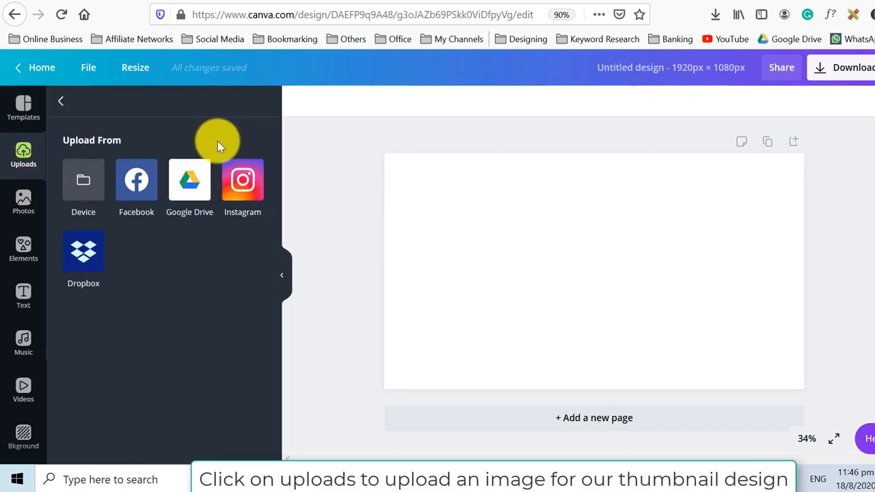
{"action": "mouse_move", "coordinate": [84, 184]}
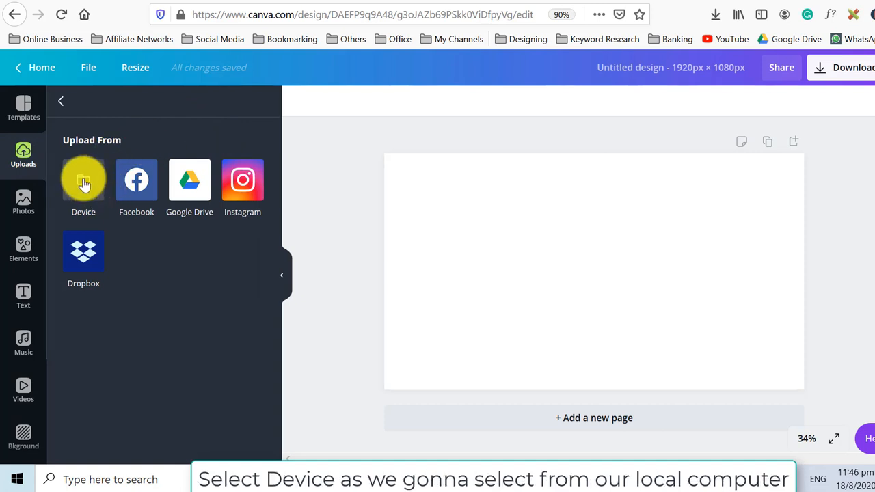
{"action": "left_click", "coordinate": [84, 180]}
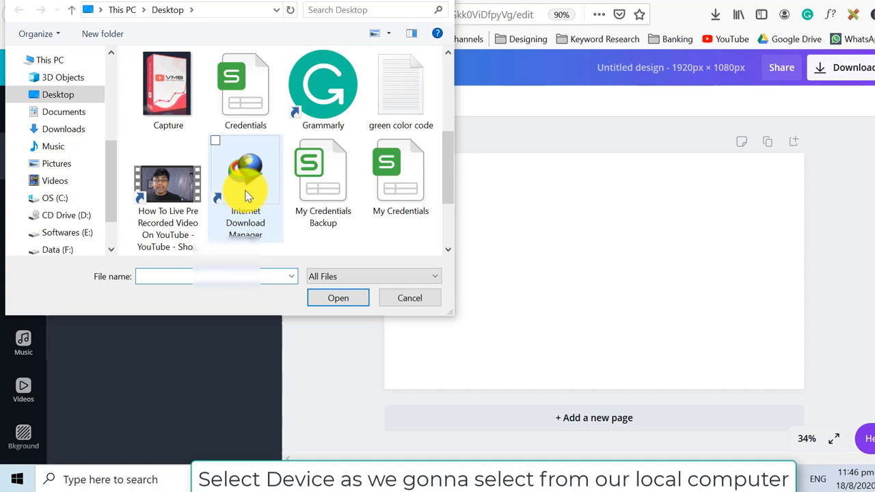
{"action": "scroll", "scroll_direction": "down", "scroll_amount": 3}
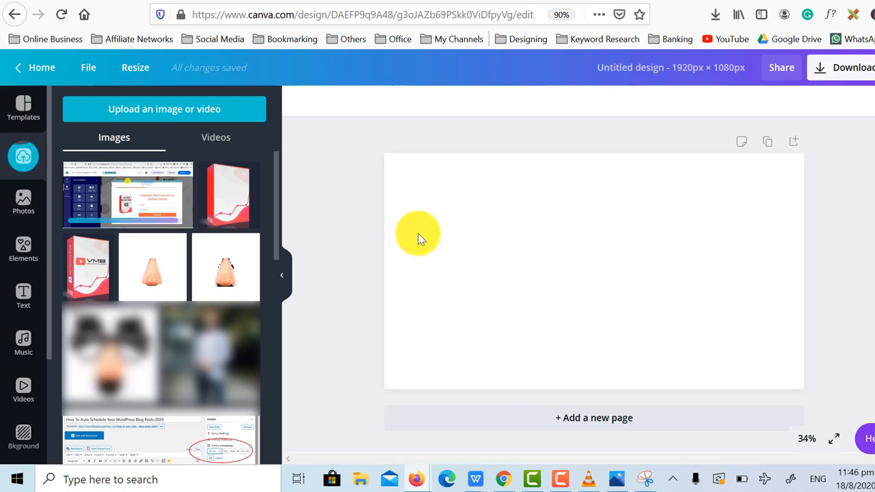
{"action": "mouse_move", "coordinate": [143, 192]}
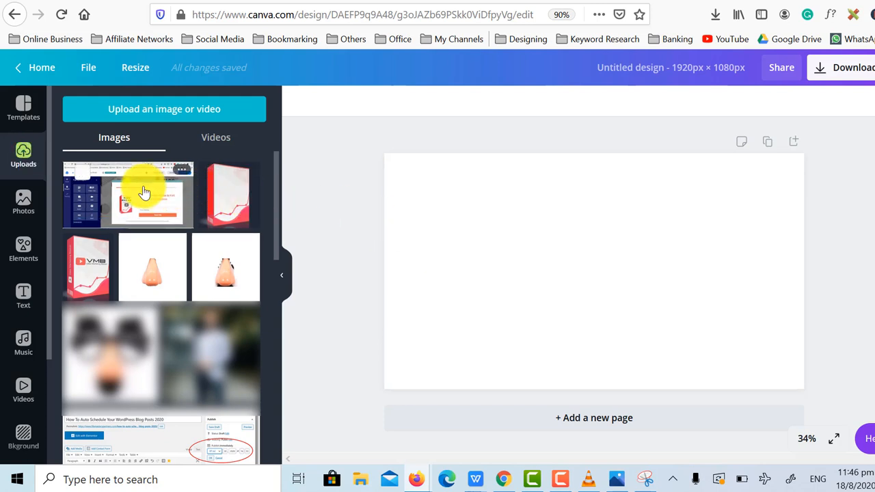
- Add the uploaded screenshot to the canvas and enlarge it to the page width
{"action": "left_click", "coordinate": [128, 195]}
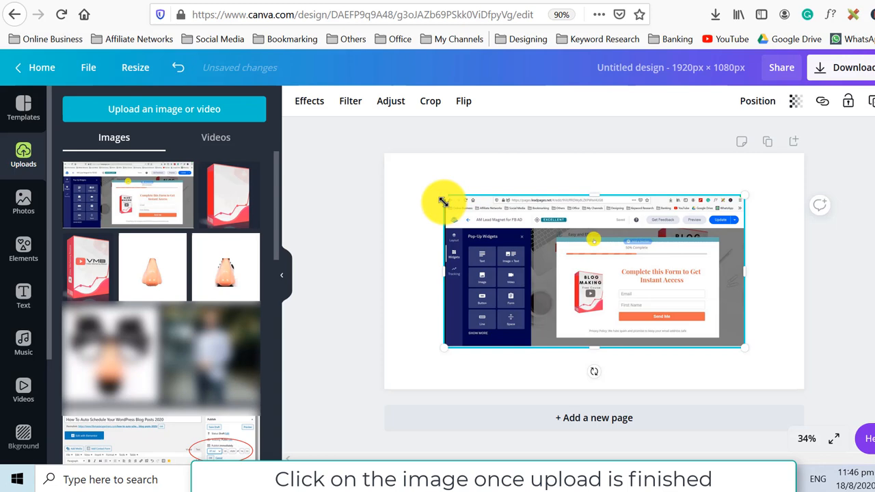
{"action": "left_click_drag", "start_coordinate": [443, 198], "coordinate": [383, 154]}
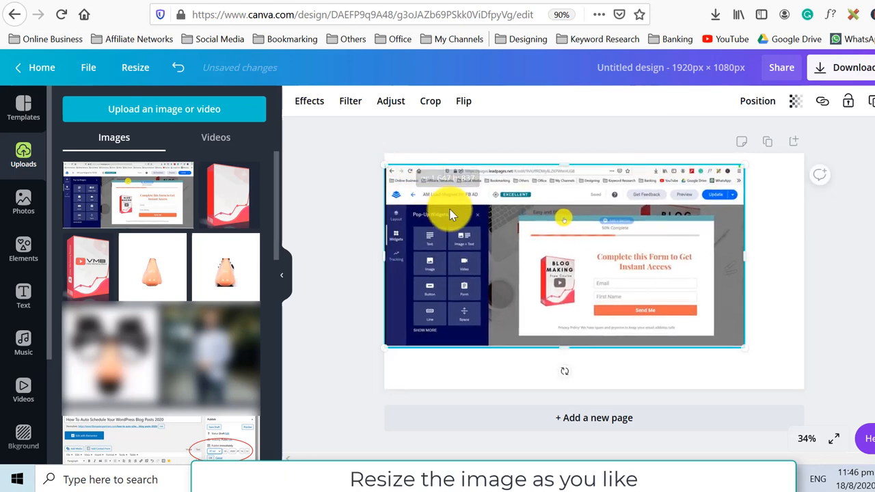
{"action": "left_click", "coordinate": [23, 297]}
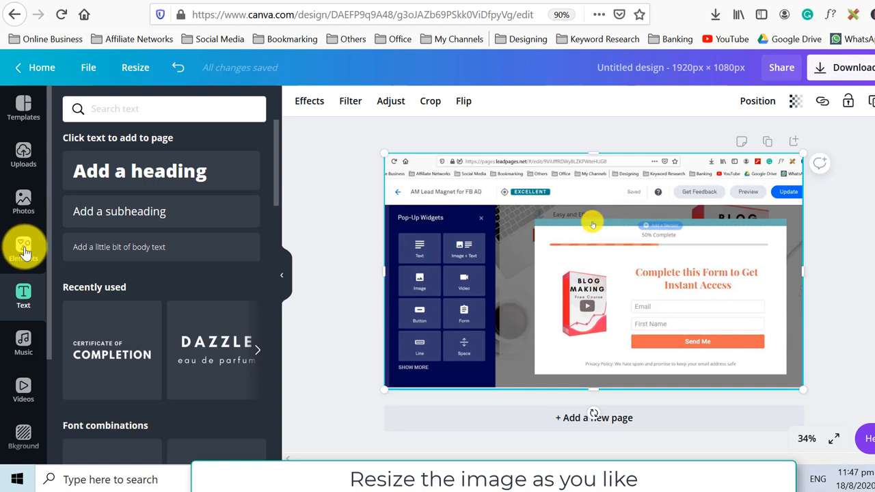
{"action": "left_click", "coordinate": [24, 246]}
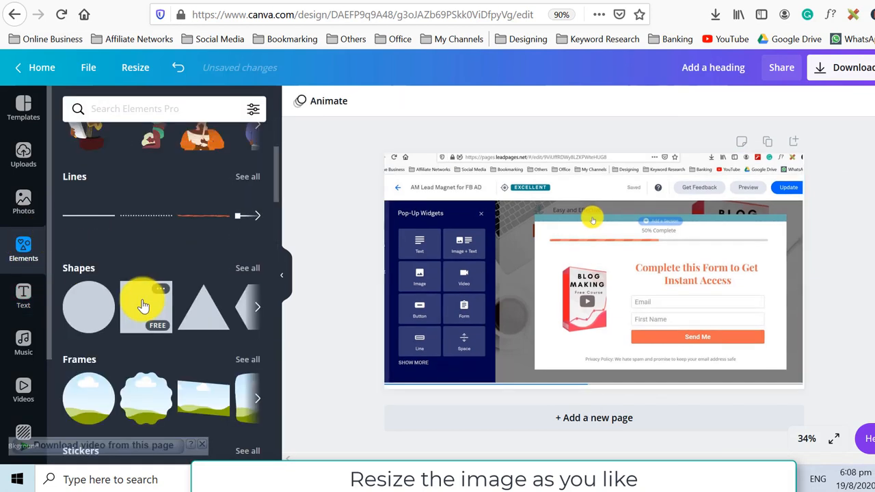
- Add a square over the screenshot, stretch it into a wide rectangle, and colour it white
{"action": "left_click", "coordinate": [146, 306]}
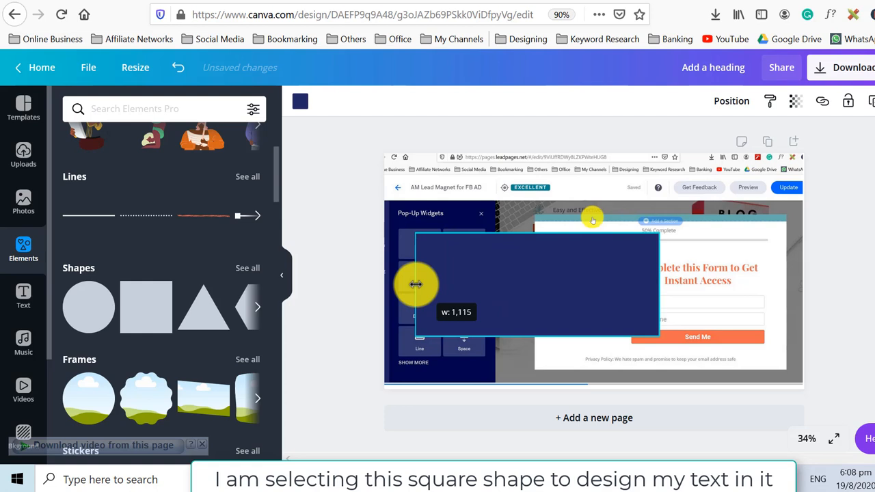
{"action": "left_click_drag", "start_coordinate": [417, 284], "coordinate": [509, 287]}
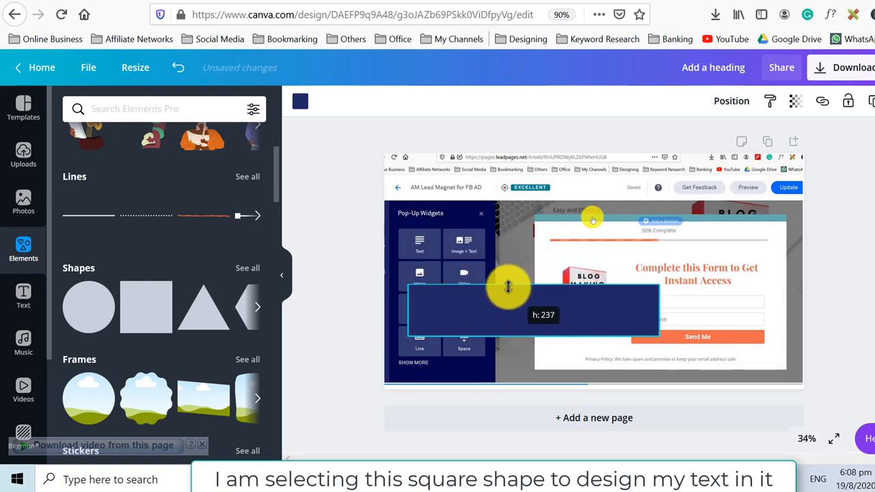
{"action": "left_click_drag", "start_coordinate": [509, 287], "coordinate": [581, 308]}
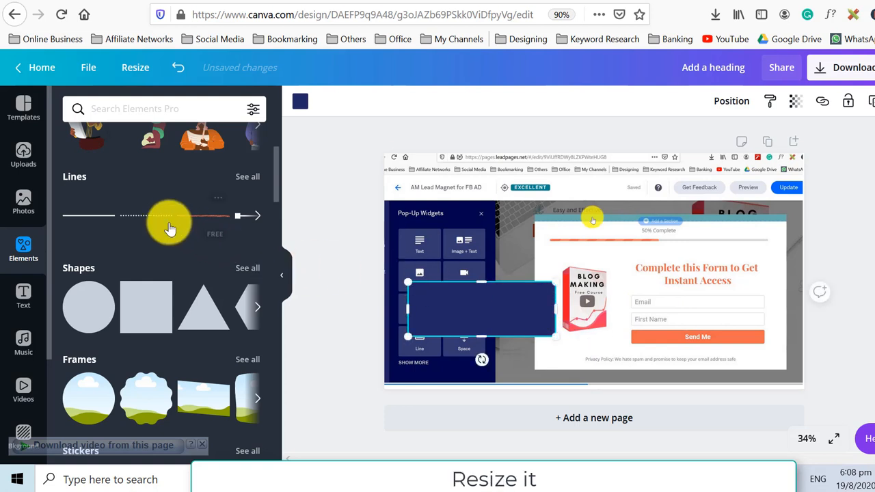
{"action": "left_click", "coordinate": [300, 101]}
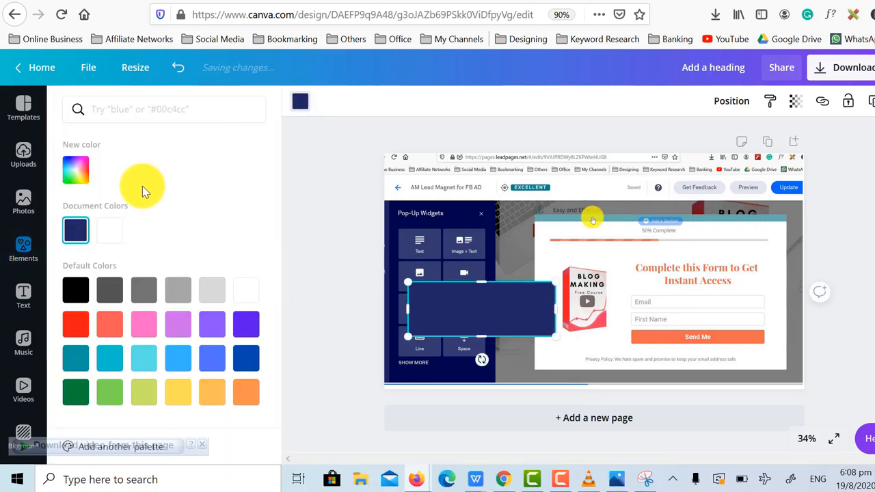
{"action": "left_click", "coordinate": [110, 230]}
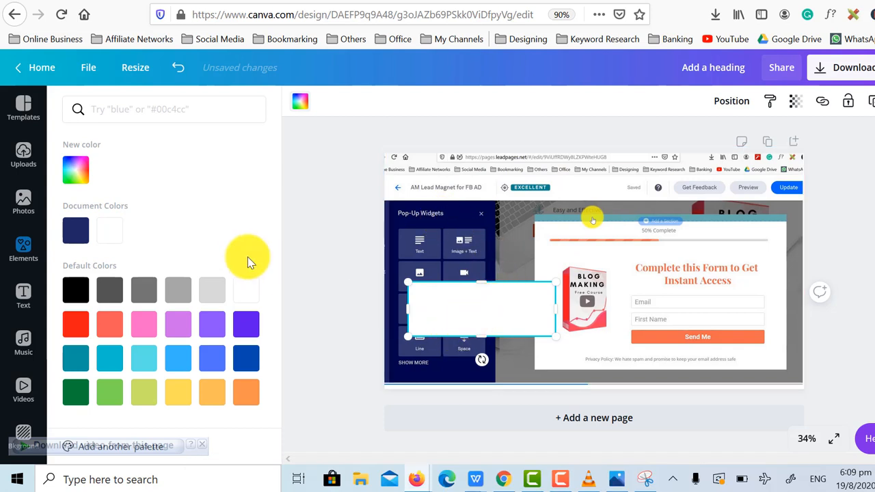
{"action": "mouse_move", "coordinate": [23, 109]}
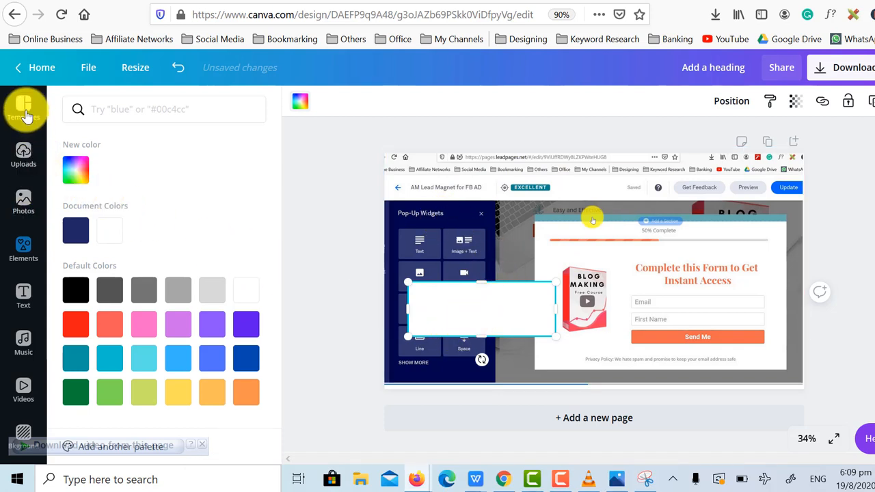
- Add a heading onto the white rectangle, set its font to Oswald, reading HOW TO
{"action": "left_click", "coordinate": [23, 297]}
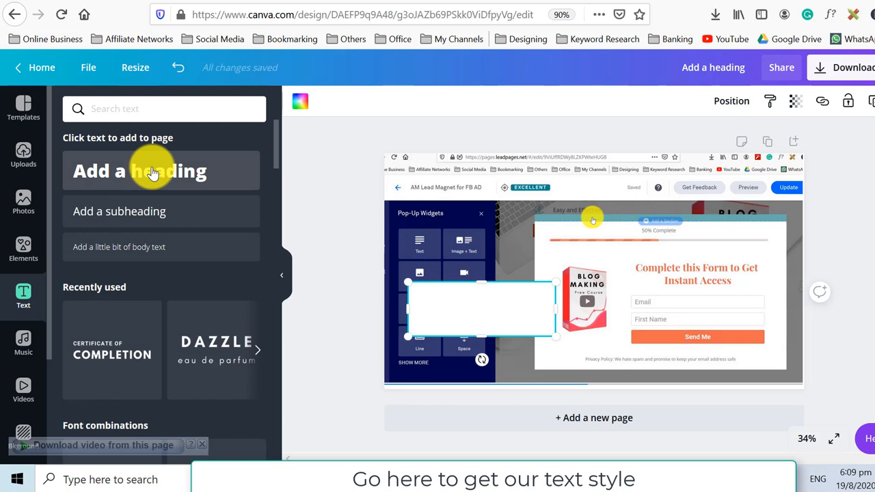
{"action": "left_click", "coordinate": [140, 171]}
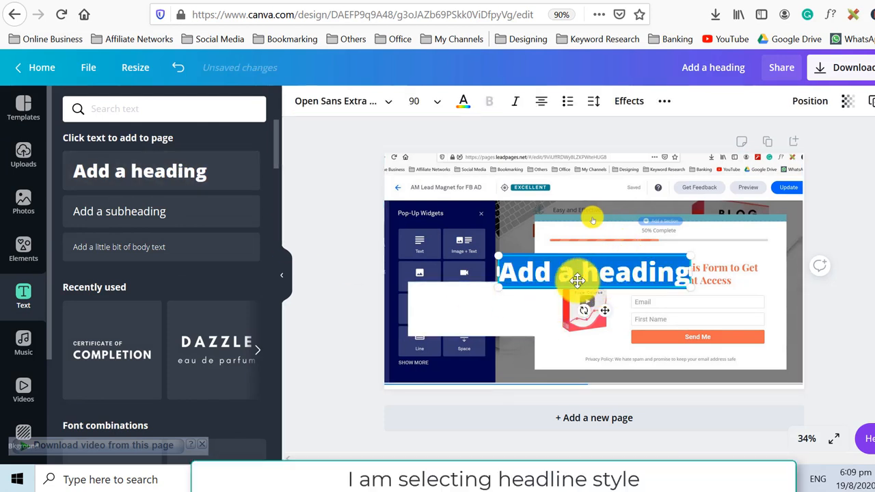
{"action": "left_click_drag", "start_coordinate": [594, 272], "coordinate": [481, 310]}
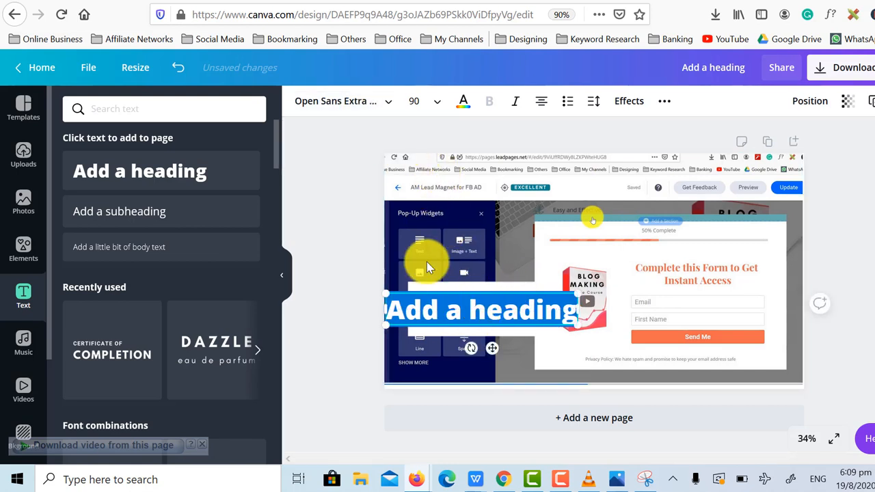
{"action": "type", "text": "oswa"}
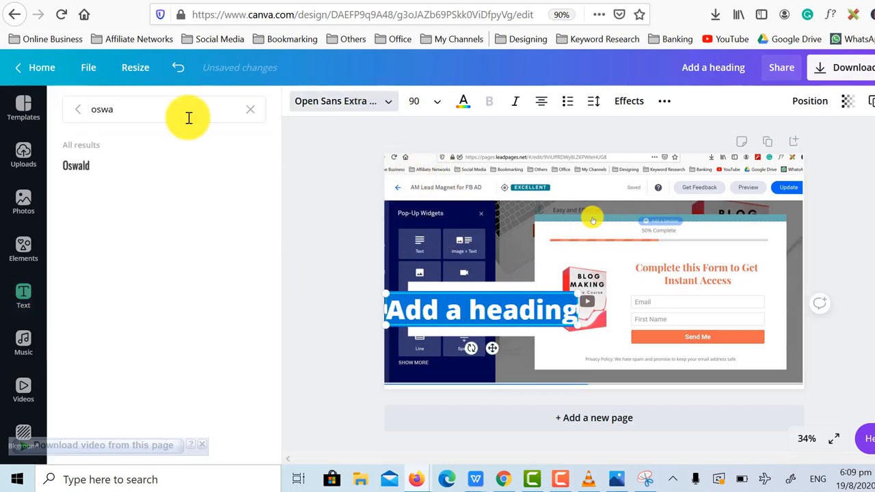
{"action": "left_click", "coordinate": [76, 166]}
{"action": "type", "text": "HOW TO"}
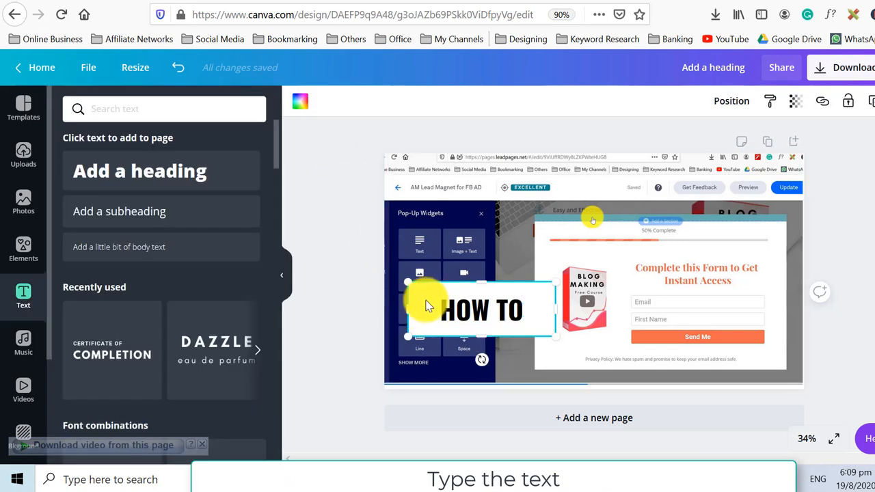
{"action": "mouse_move", "coordinate": [301, 102]}
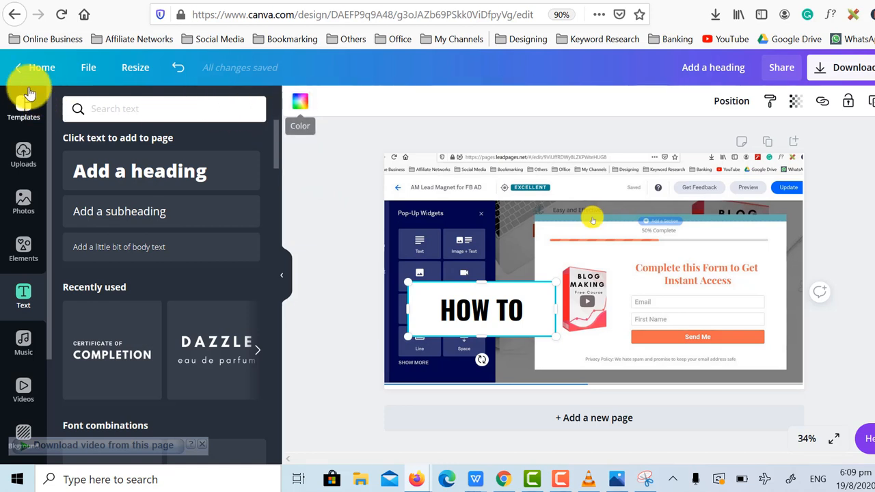
- Change the rectangle behind the heading to light blue
{"action": "left_click", "coordinate": [301, 101]}
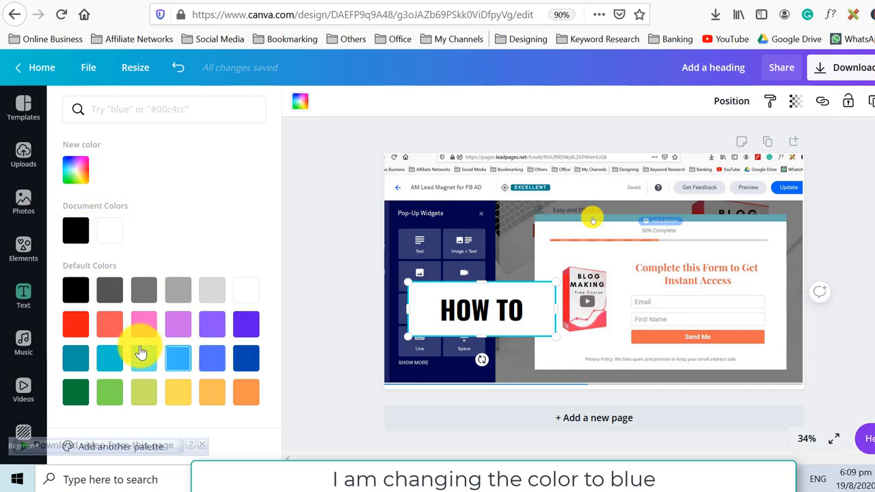
{"action": "left_click", "coordinate": [177, 359]}
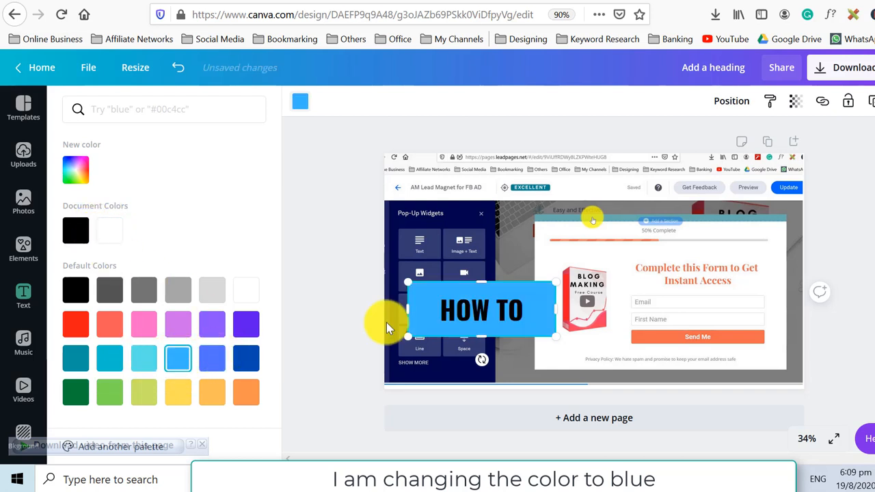
{"action": "left_click", "coordinate": [23, 298]}
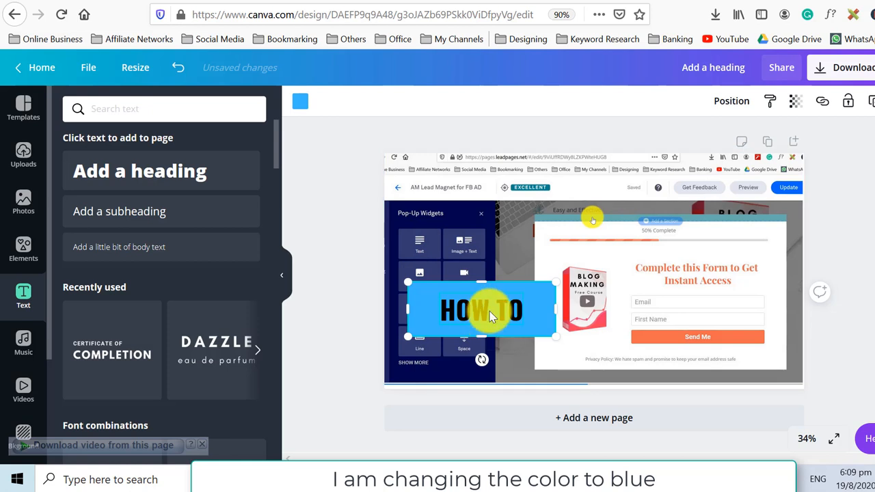
- Make the HOW TO text white and recolour the resized rectangle a deeper blue
{"action": "left_click", "coordinate": [482, 309]}
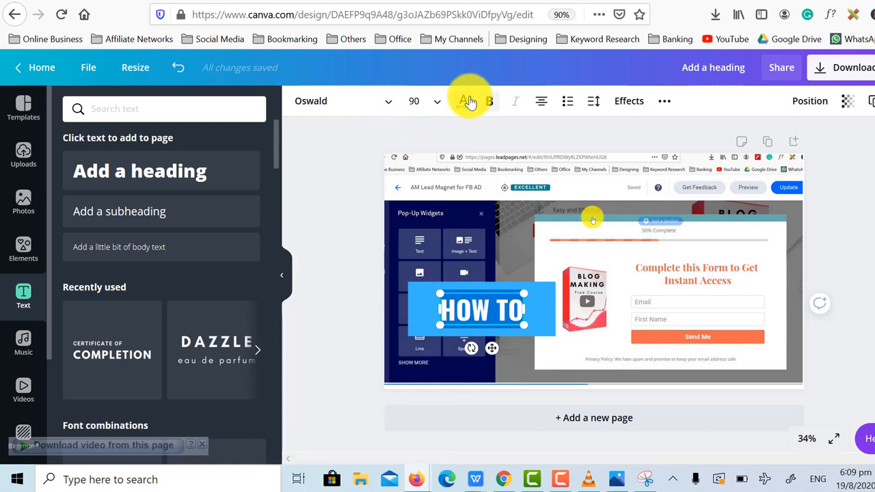
{"action": "left_click", "coordinate": [463, 101]}
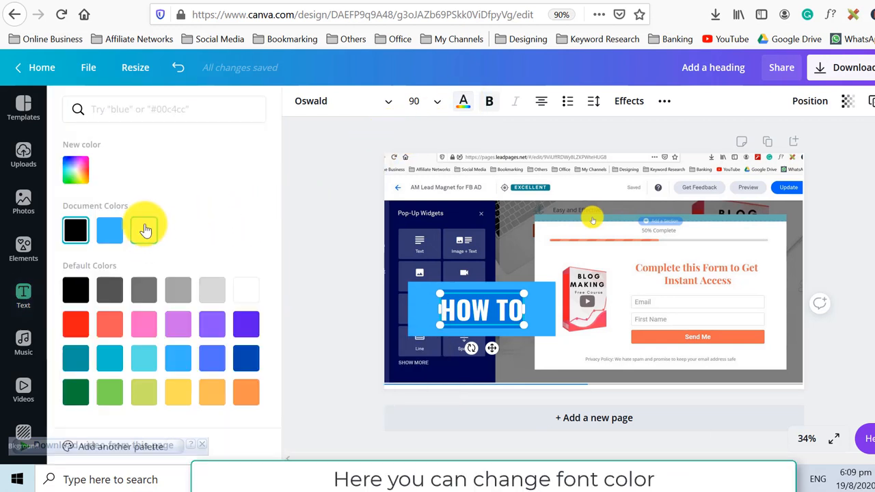
{"action": "left_click", "coordinate": [23, 298]}
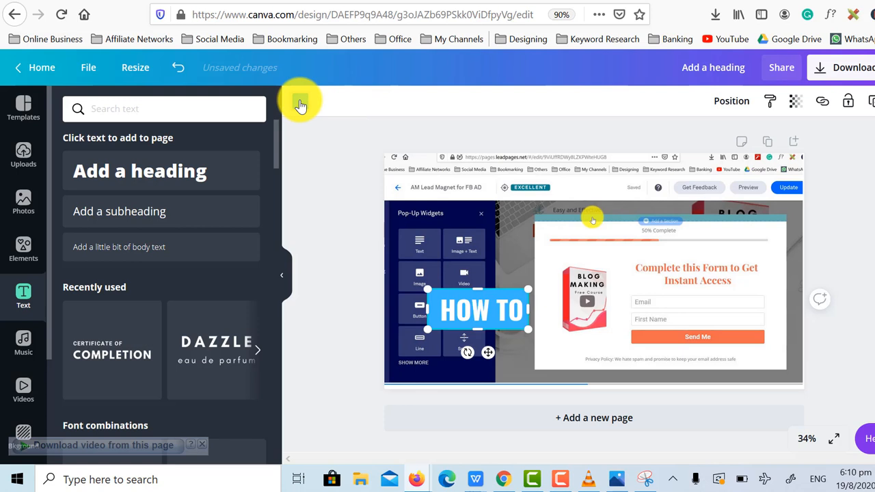
{"action": "left_click", "coordinate": [301, 101]}
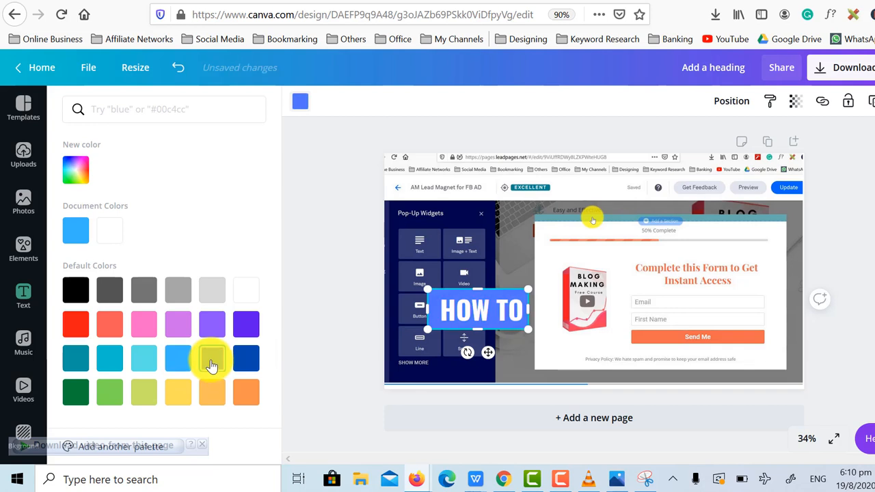
{"action": "left_click", "coordinate": [212, 358]}
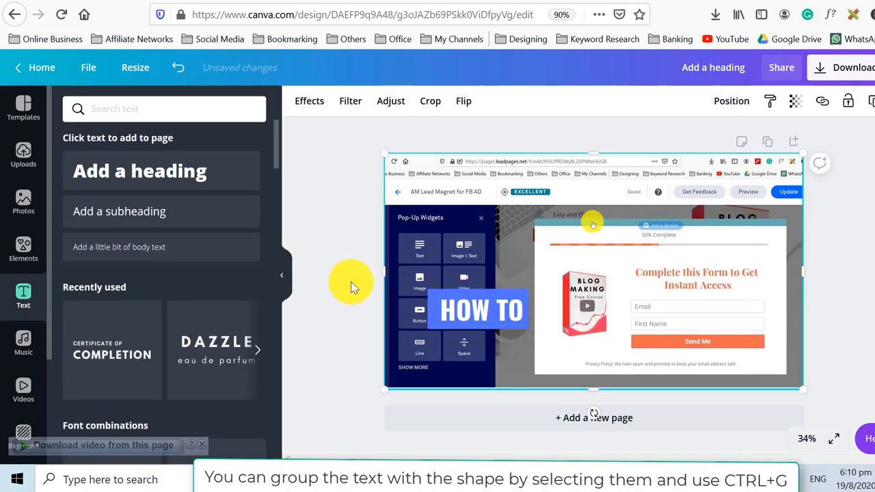
- Group the HOW TO text with its blue rectangle
{"action": "left_click", "coordinate": [479, 309]}
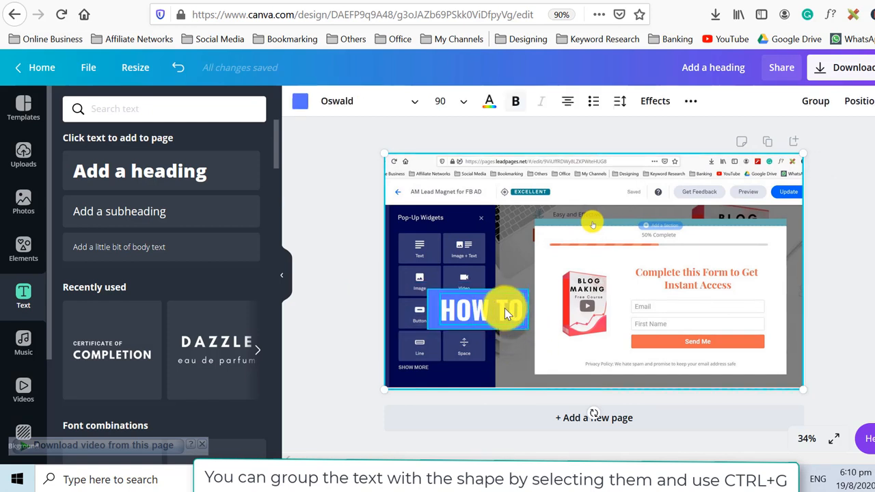
{"action": "right_click", "coordinate": [506, 314]}
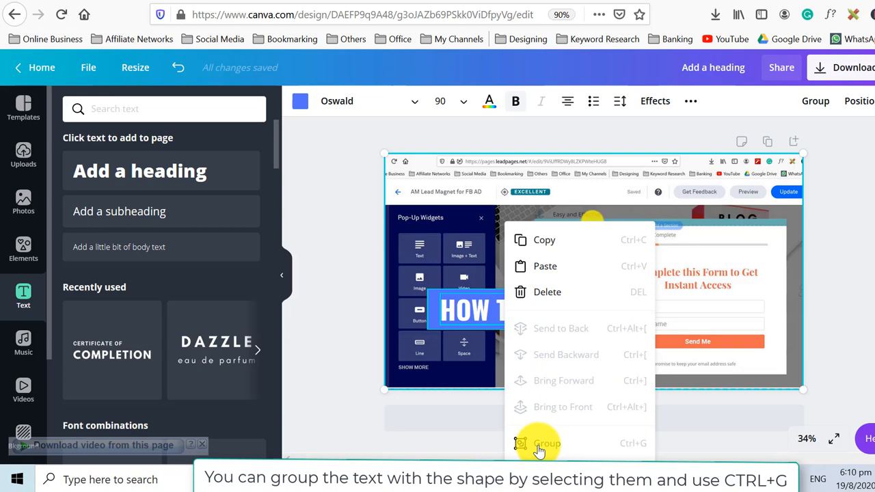
{"action": "left_click", "coordinate": [546, 443]}
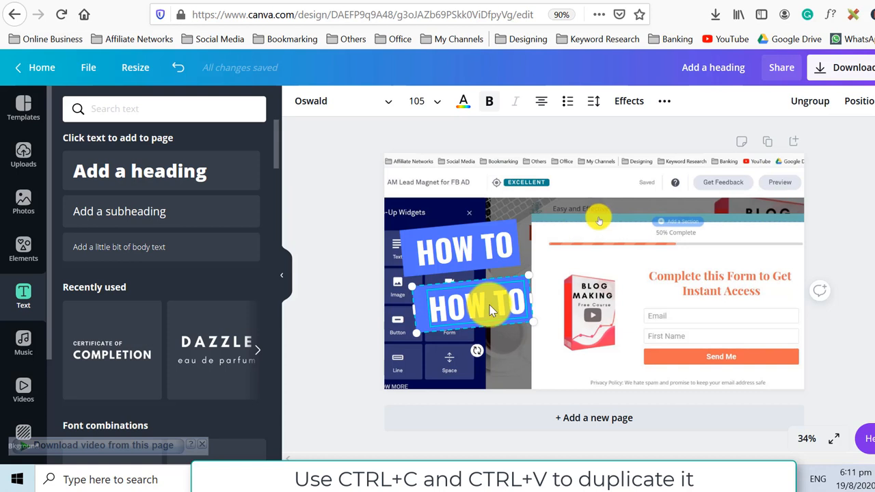
- Place the third label copy below the second and change the middle label to CREATE
{"action": "left_click_drag", "start_coordinate": [478, 308], "coordinate": [507, 363]}
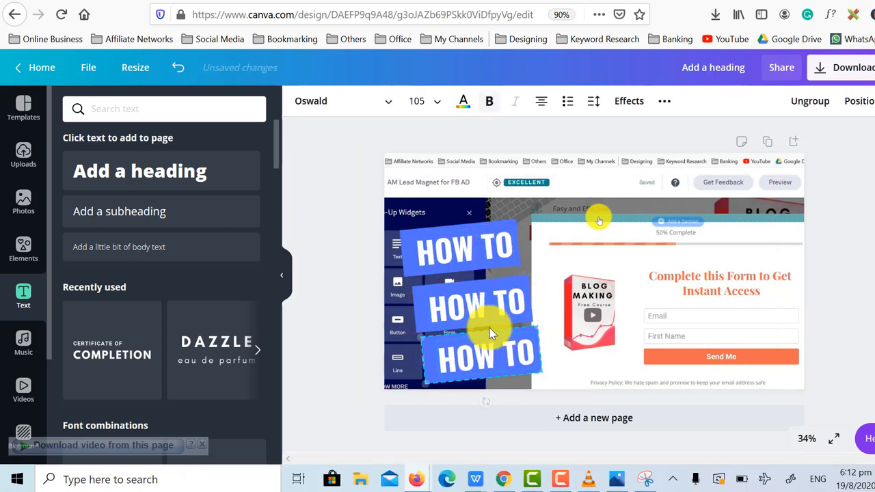
{"action": "left_click", "coordinate": [479, 305]}
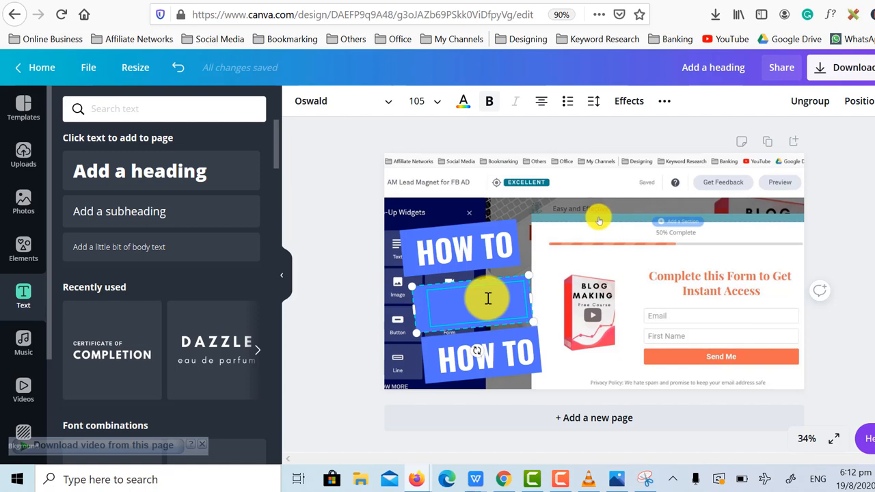
{"action": "type", "text": "CREATE"}
{"action": "left_click", "coordinate": [482, 356]}
{"action": "type", "text": "LANDING PA"}
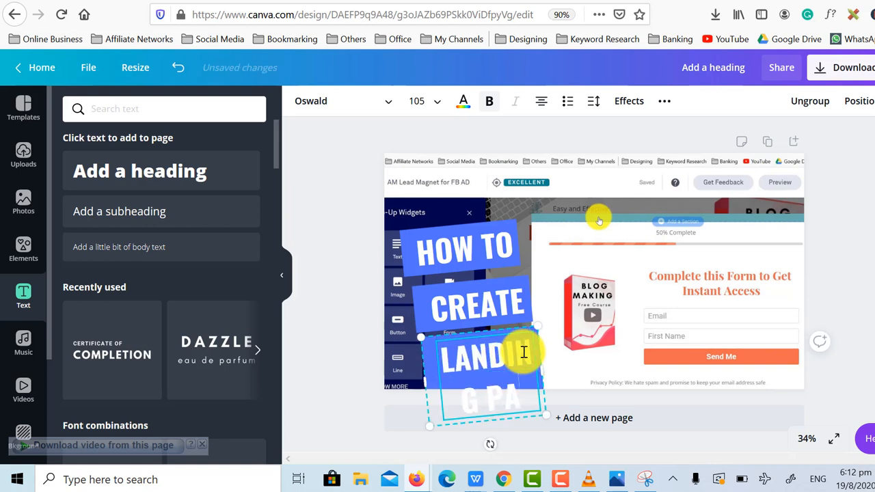
{"action": "scroll", "scroll_direction": "down", "scroll_amount": 3}
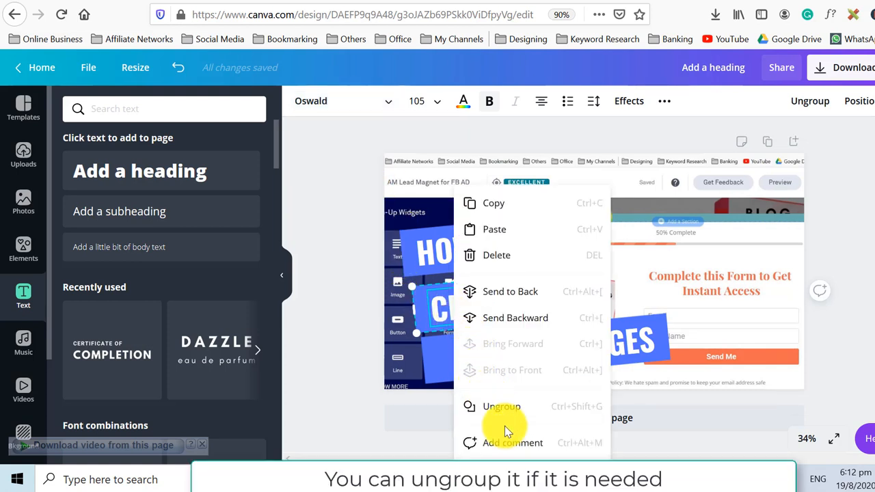
- Ungroup the CREATE label, make its rectangle dark grey, and select LANDING PAGES
{"action": "left_click", "coordinate": [502, 407]}
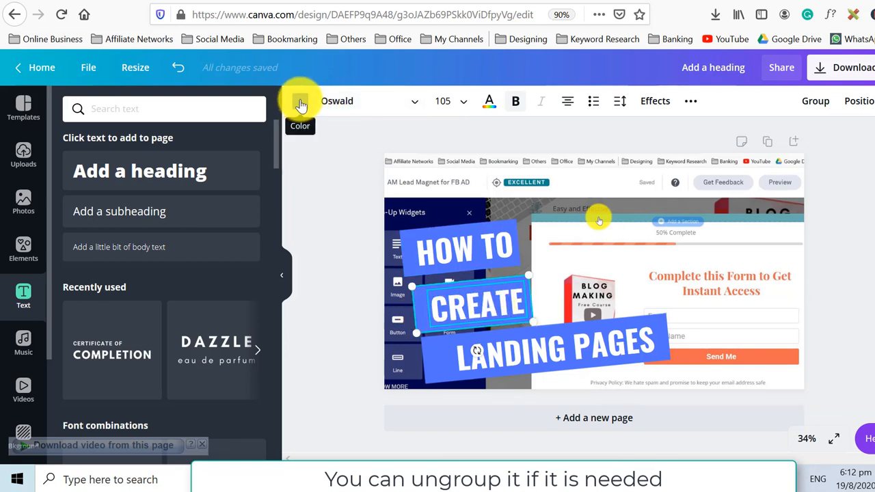
{"action": "left_click", "coordinate": [300, 100]}
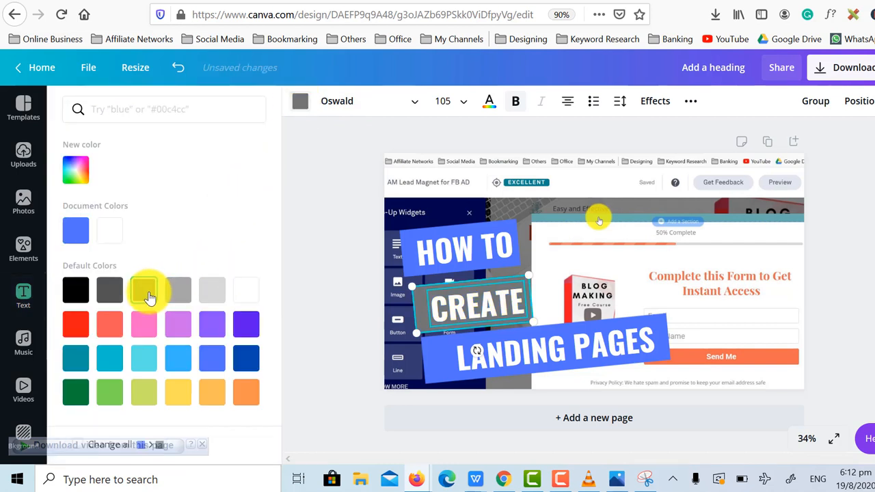
{"action": "left_click", "coordinate": [144, 290]}
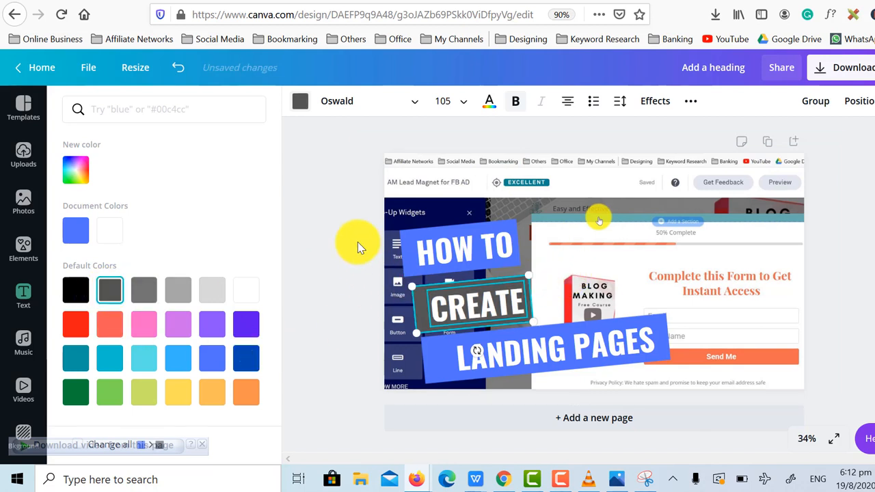
{"action": "left_click", "coordinate": [24, 298]}
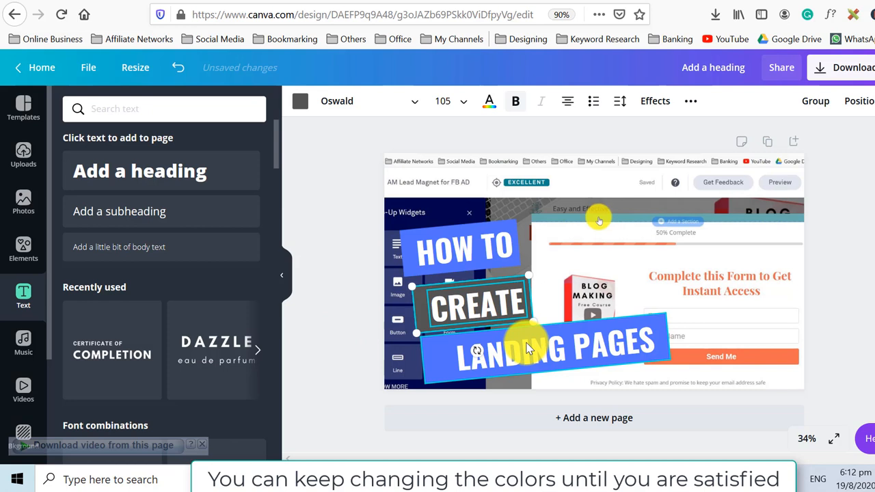
{"action": "left_click", "coordinate": [554, 345]}
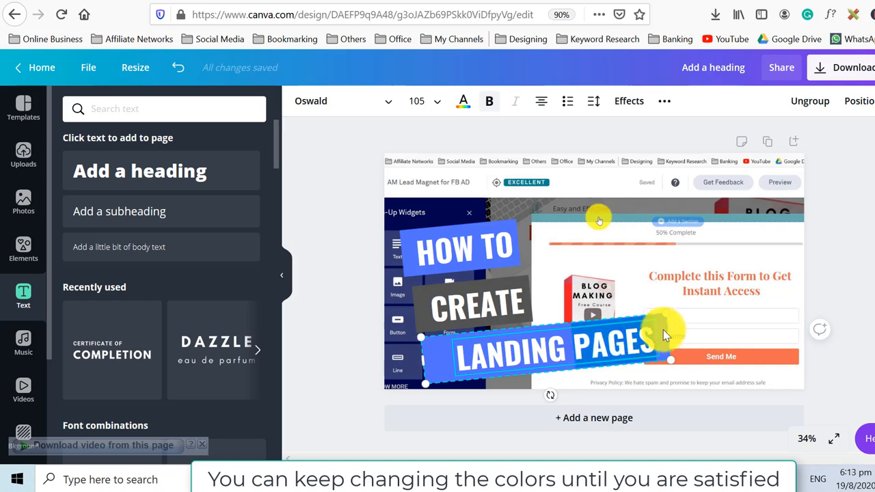
{"action": "left_click", "coordinate": [42, 67]}
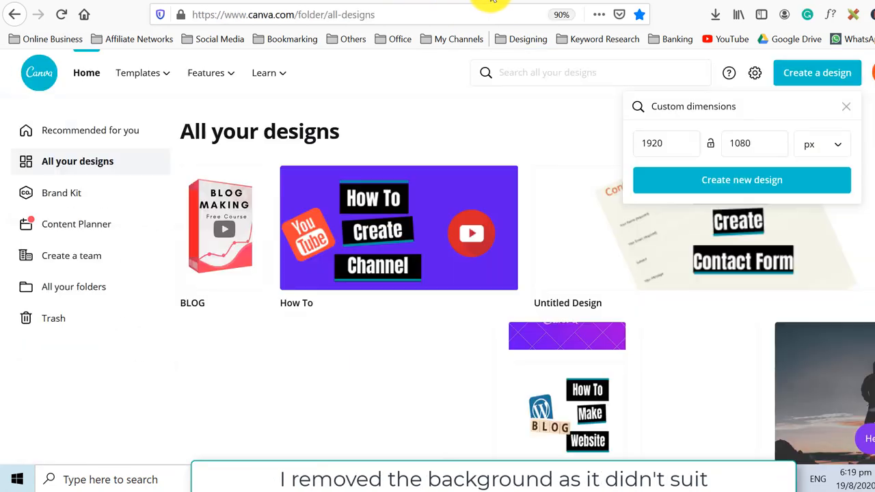
- Upload THUMBNAIL PHOTO from the Downloads folder and place it on the page's left
{"action": "left_click", "coordinate": [742, 179]}
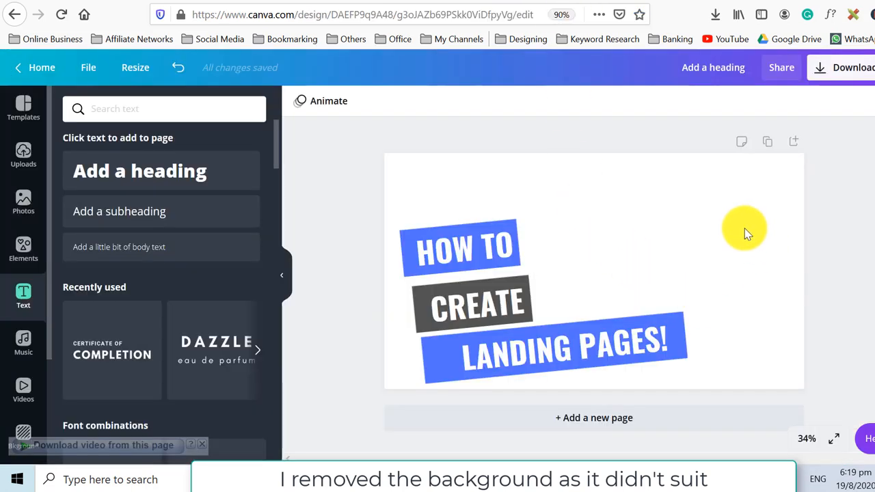
{"action": "mouse_move", "coordinate": [23, 253]}
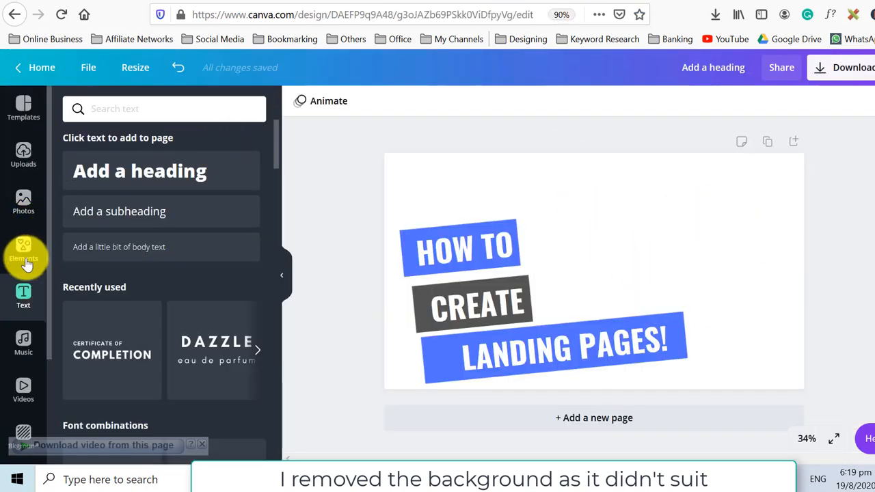
{"action": "mouse_move", "coordinate": [23, 149]}
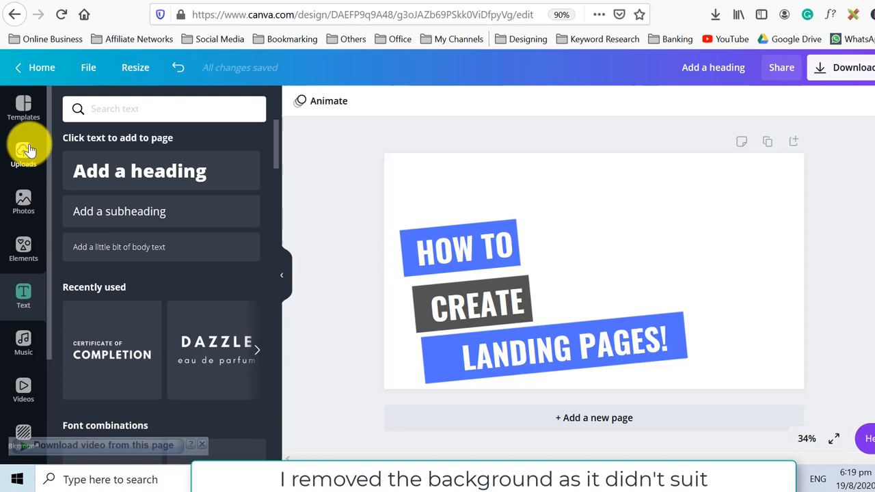
{"action": "left_click", "coordinate": [23, 154]}
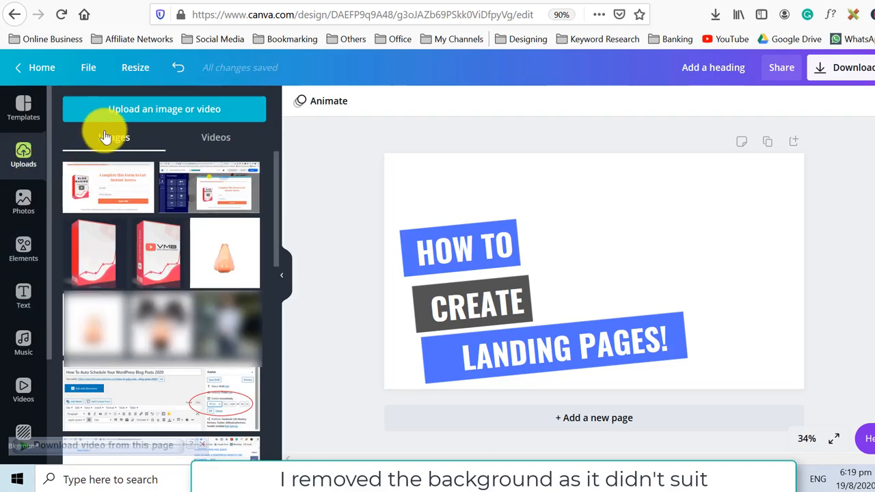
{"action": "left_click", "coordinate": [164, 109]}
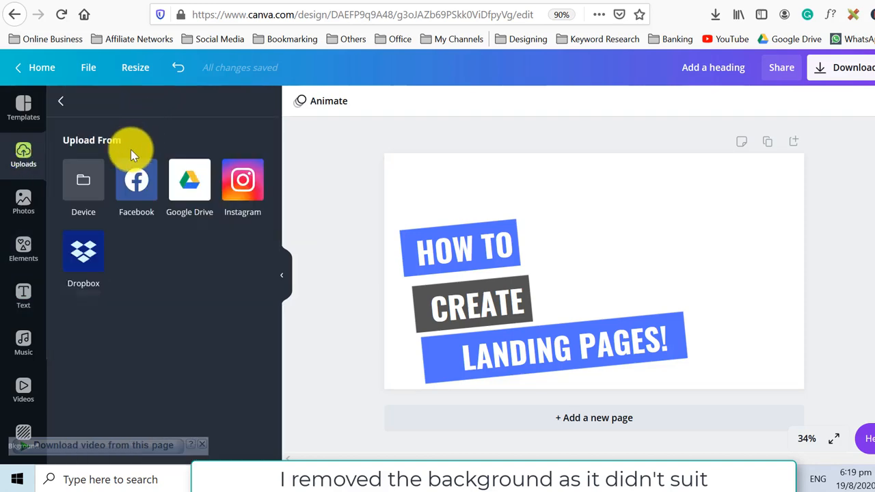
{"action": "left_click", "coordinate": [83, 185]}
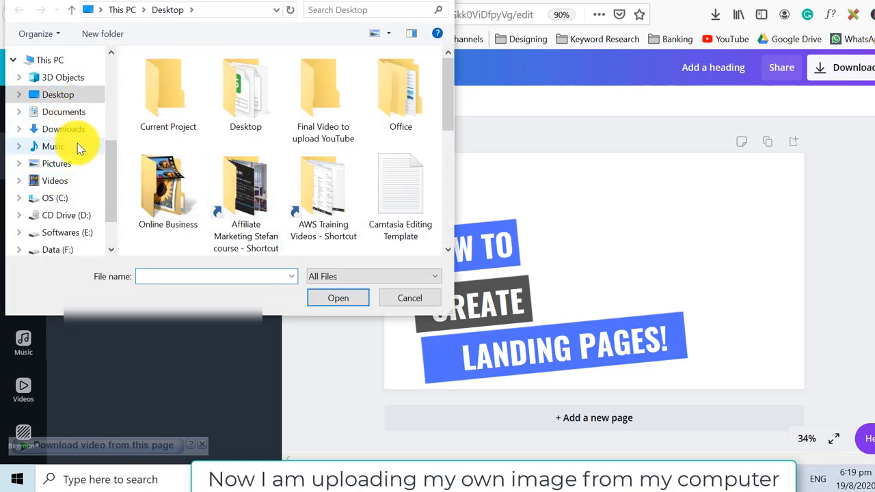
{"action": "left_click", "coordinate": [63, 129]}
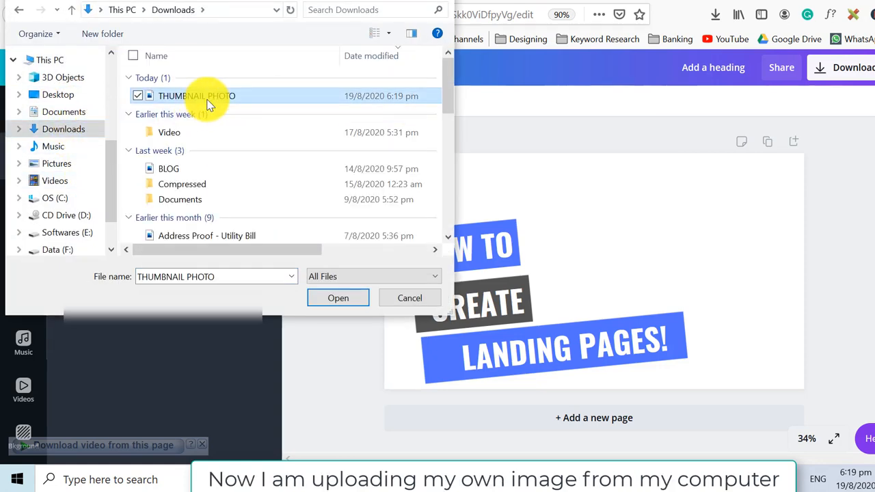
{"action": "left_click", "coordinate": [338, 297]}
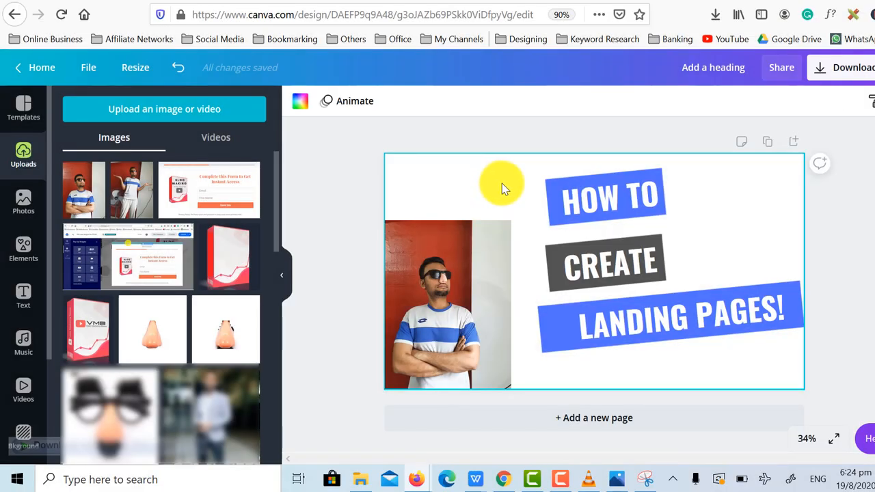
{"action": "mouse_move", "coordinate": [562, 357]}
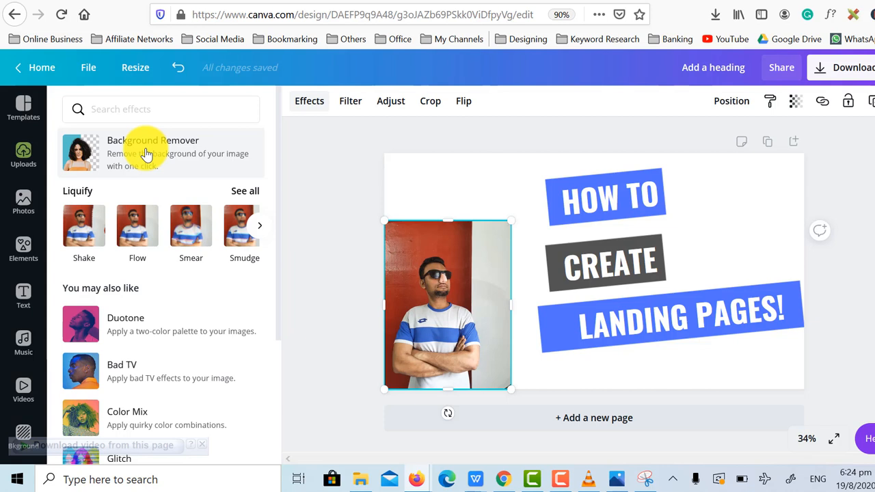
- Apply Background Remover to the portrait photo and enlarge the cut-out at the left
{"action": "left_click", "coordinate": [147, 153]}
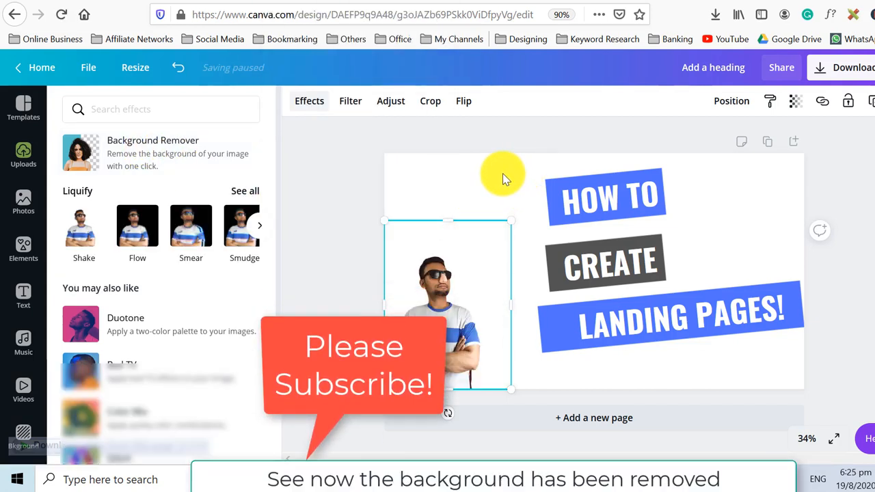
{"action": "mouse_move", "coordinate": [511, 197]}
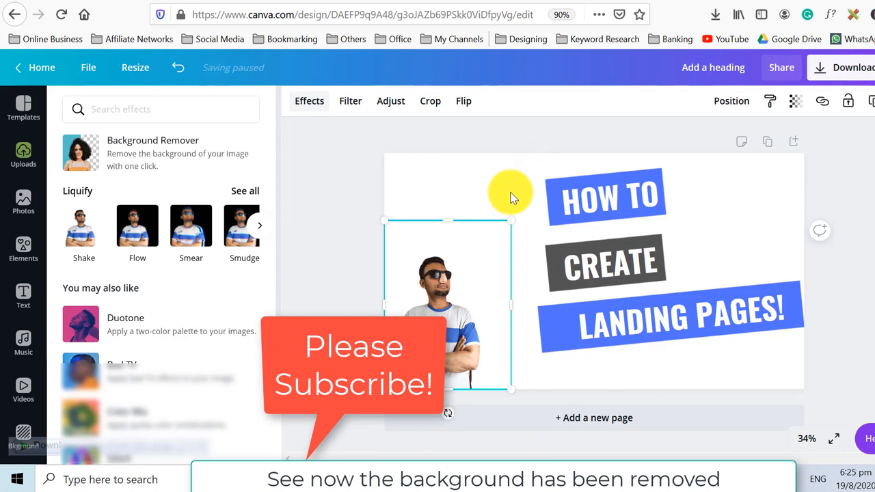
{"action": "left_click", "coordinate": [23, 154]}
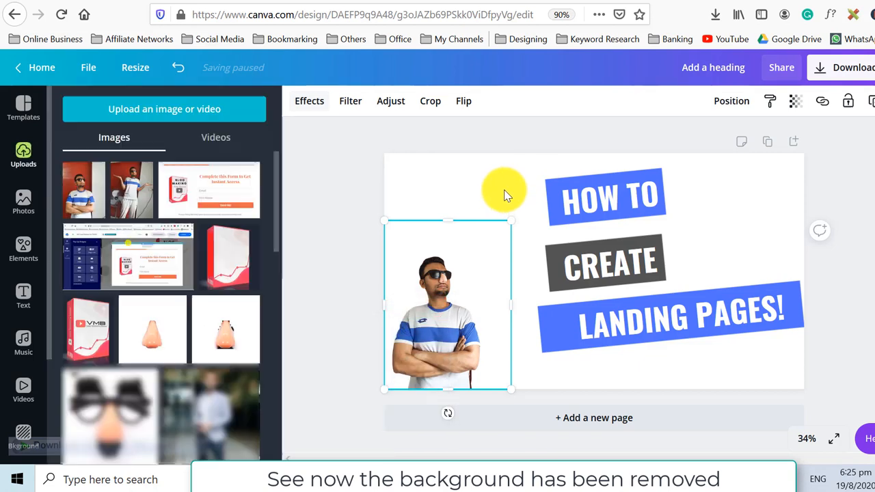
{"action": "left_click", "coordinate": [687, 362]}
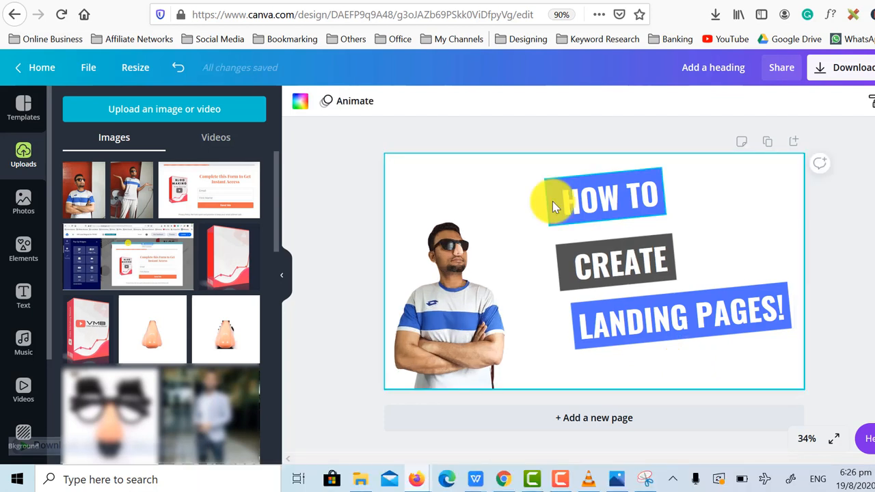
- Browse filter presets for the portrait, then set Saturation to 32 and Blur to -20
{"action": "left_click", "coordinate": [451, 308]}
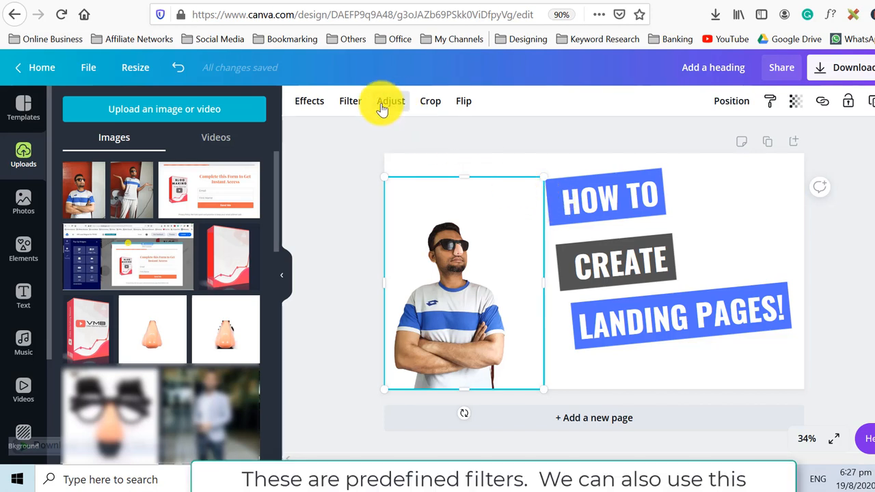
{"action": "left_click", "coordinate": [350, 101]}
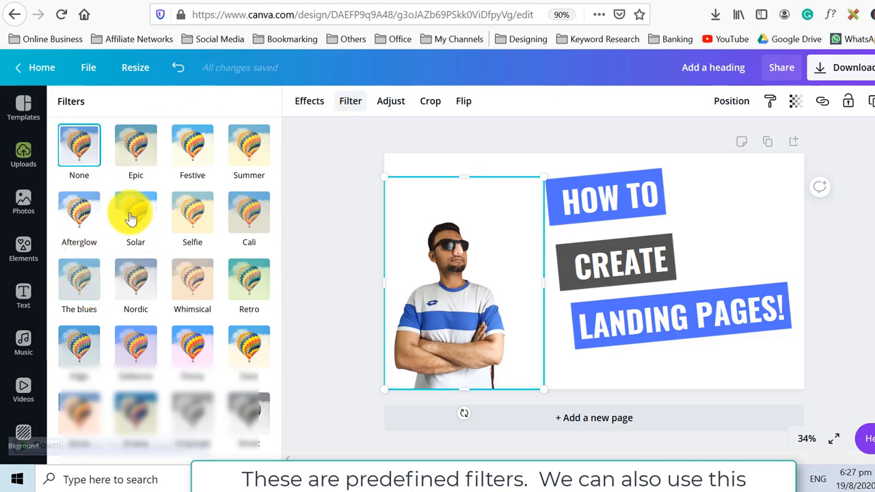
{"action": "mouse_move", "coordinate": [366, 130]}
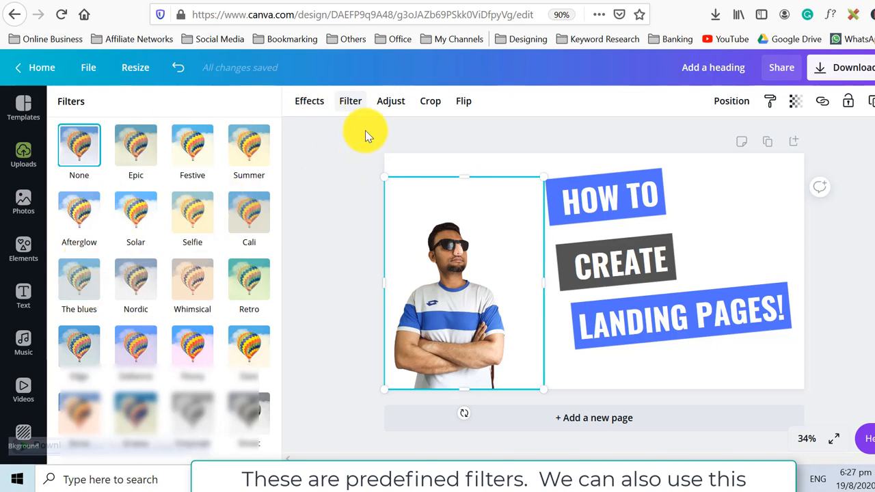
{"action": "mouse_move", "coordinate": [351, 101]}
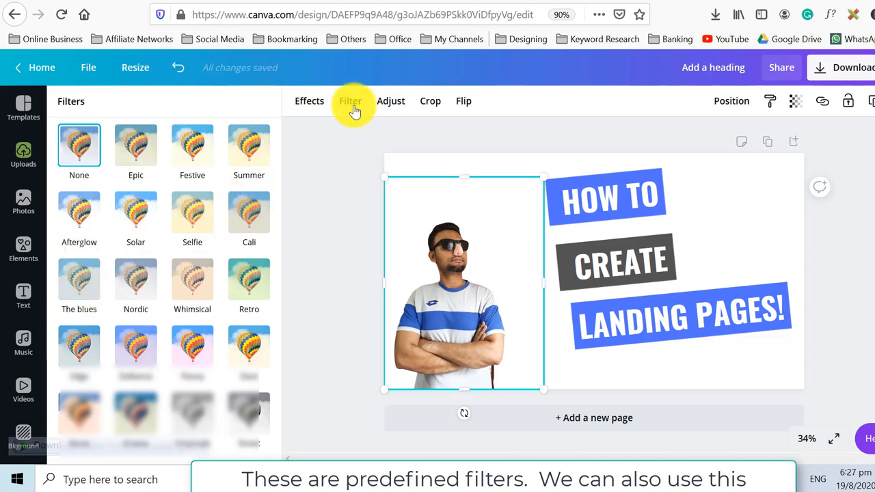
{"action": "left_click", "coordinate": [391, 100]}
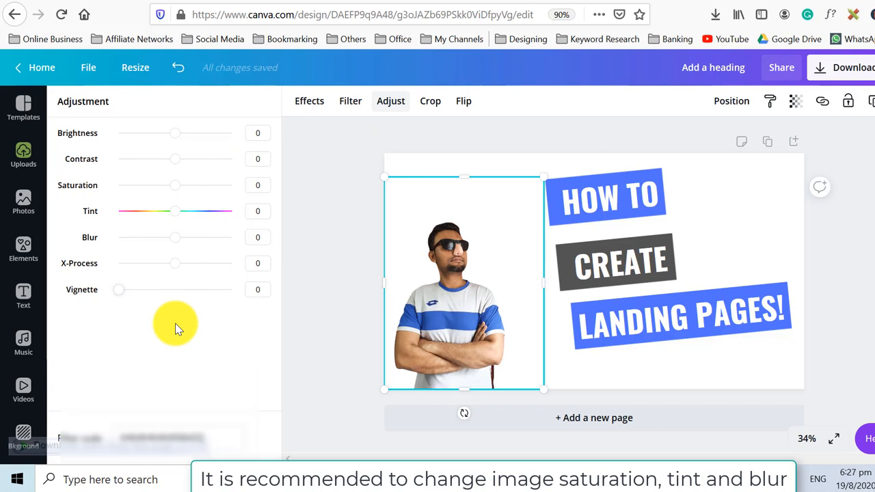
{"action": "mouse_move", "coordinate": [178, 248]}
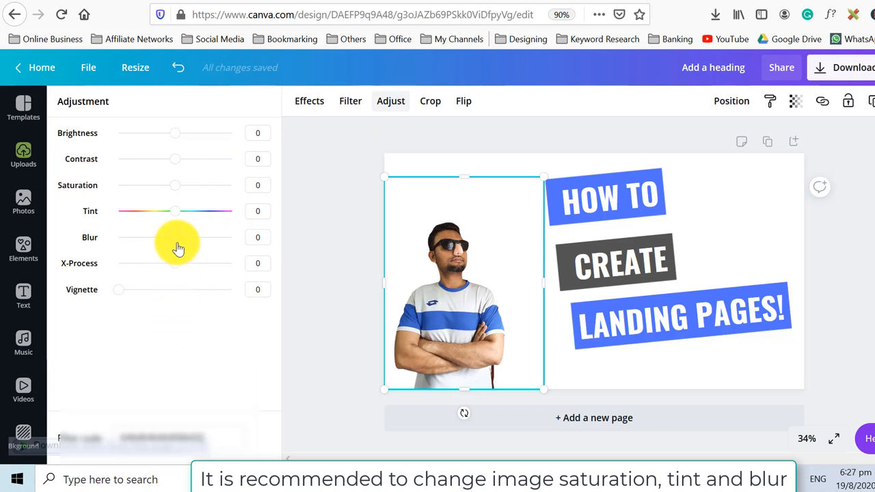
{"action": "mouse_move", "coordinate": [173, 194]}
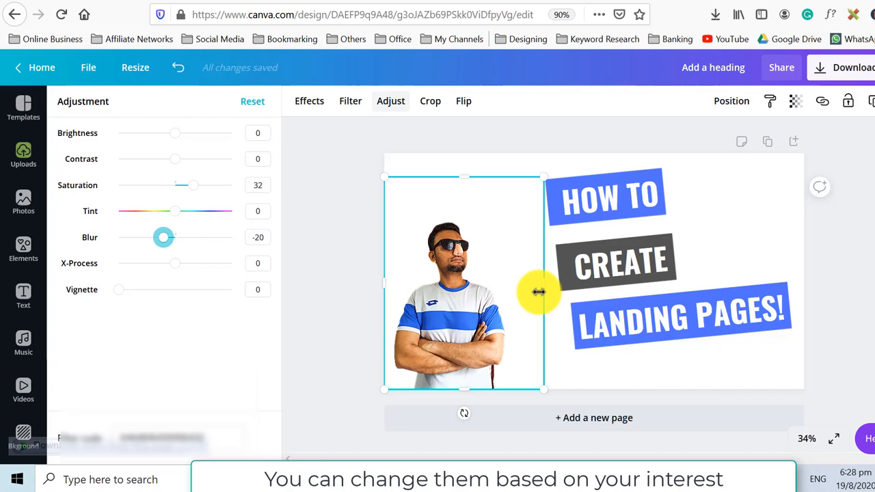
{"action": "left_click", "coordinate": [23, 155]}
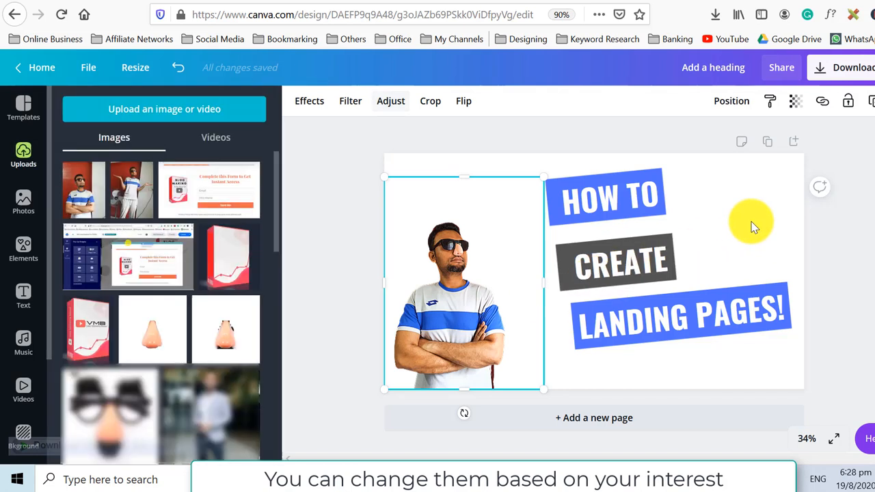
{"action": "left_click", "coordinate": [642, 198]}
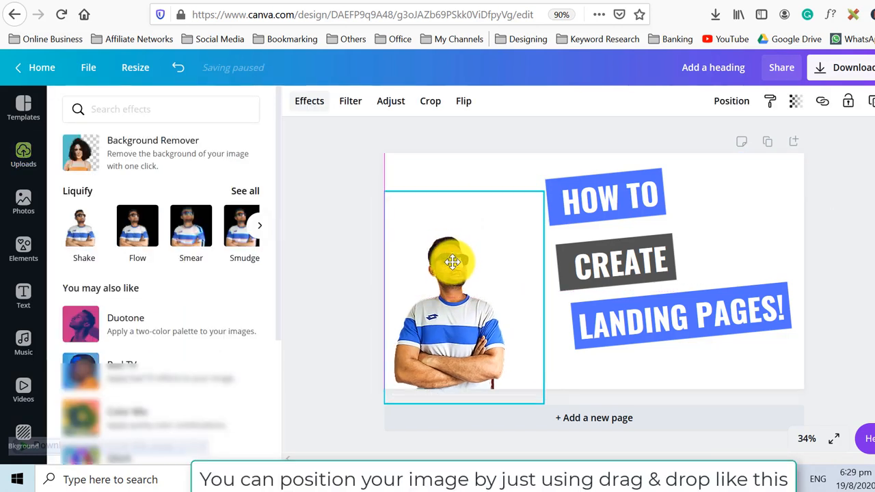
- Enlarge the cut-out portrait, settle it at the bottom-left beside the labels, and preview full screen
{"action": "left_click_drag", "start_coordinate": [452, 262], "coordinate": [448, 171]}
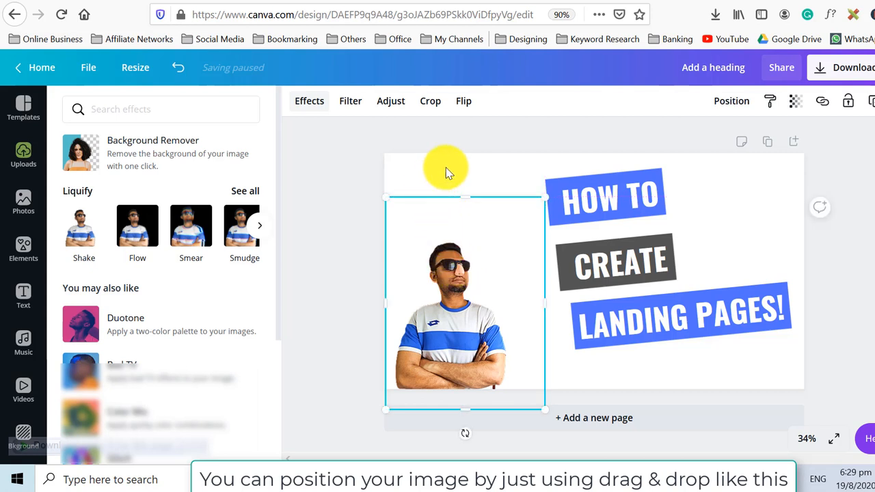
{"action": "mouse_move", "coordinate": [424, 177]}
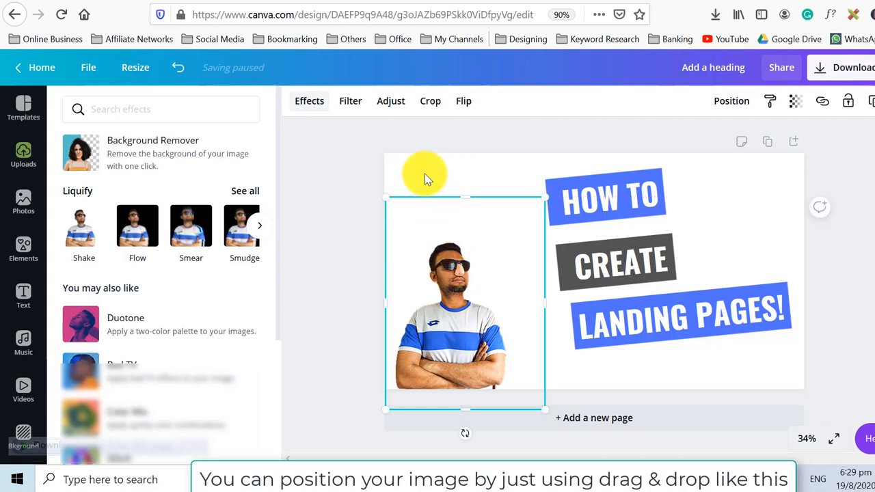
{"action": "mouse_move", "coordinate": [439, 164]}
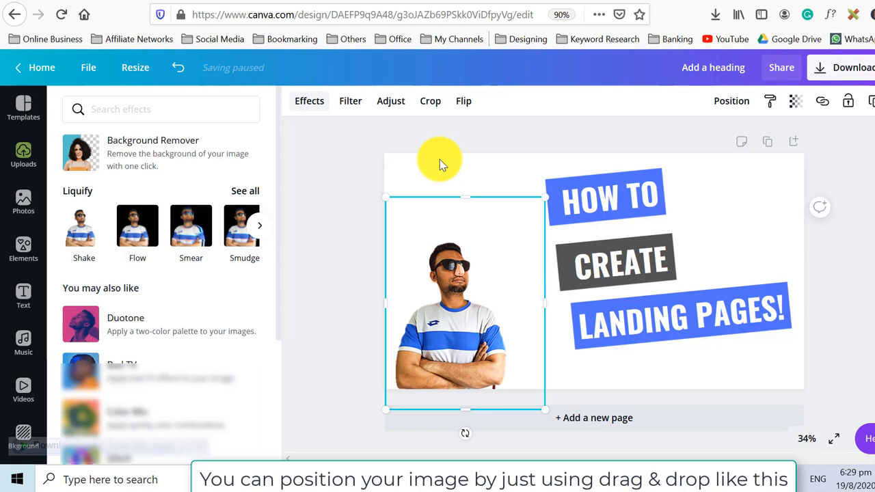
{"action": "mouse_move", "coordinate": [455, 169]}
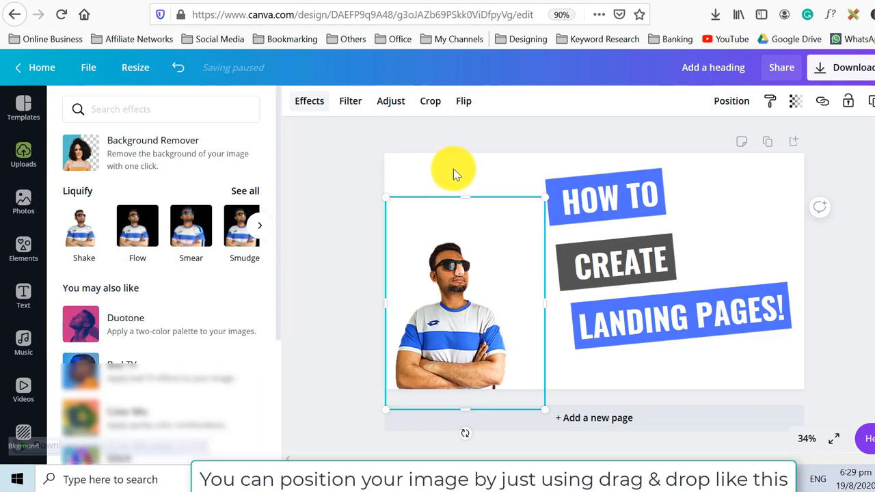
{"action": "mouse_move", "coordinate": [468, 243]}
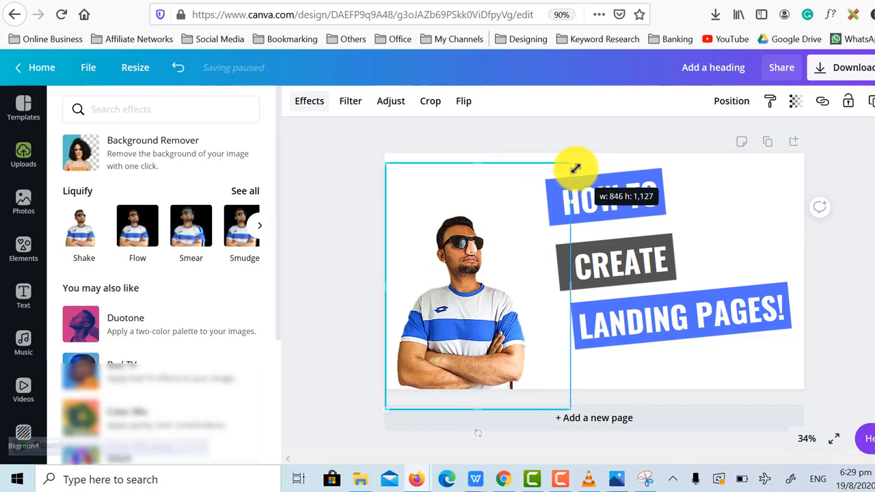
{"action": "left_click_drag", "start_coordinate": [577, 167], "coordinate": [485, 251]}
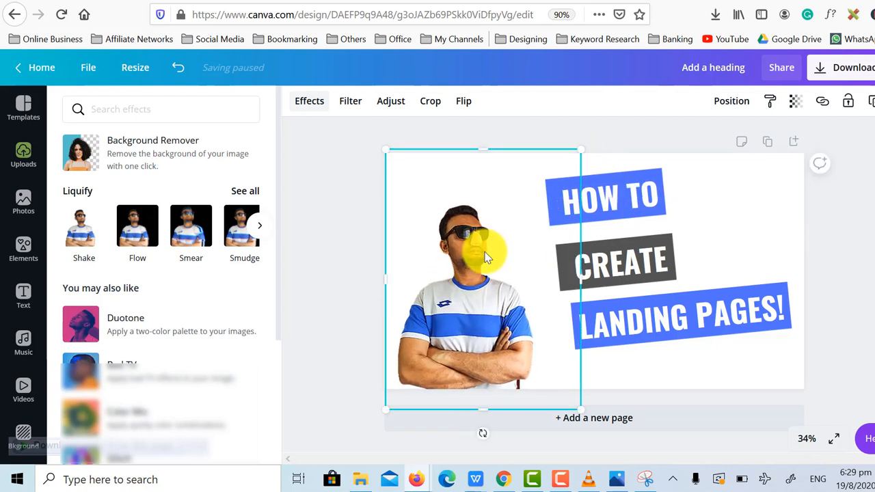
{"action": "left_click_drag", "start_coordinate": [478, 253], "coordinate": [478, 280]}
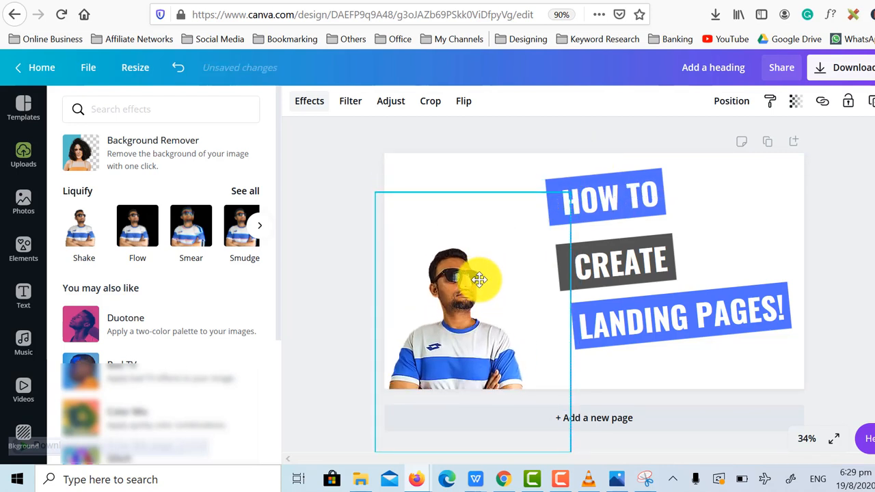
{"action": "left_click_drag", "start_coordinate": [479, 280], "coordinate": [492, 239]}
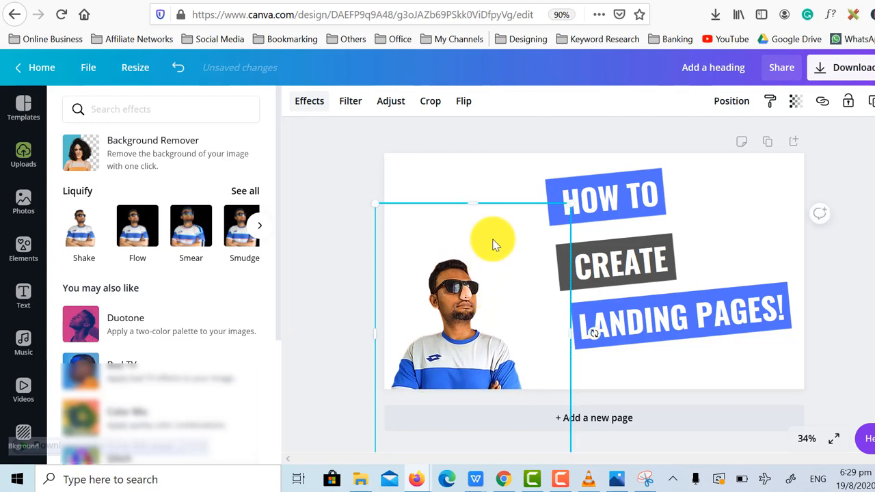
{"action": "mouse_move", "coordinate": [488, 237]}
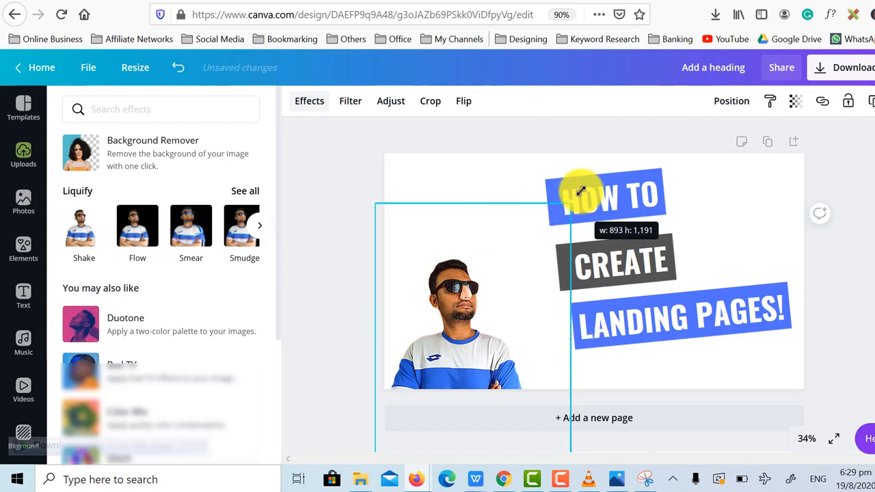
{"action": "left_click", "coordinate": [23, 156]}
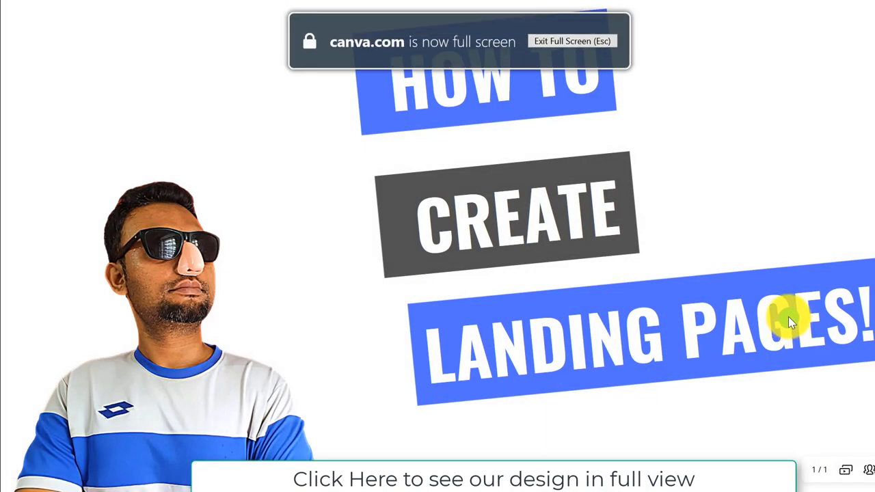
{"action": "key", "text": "Escape"}
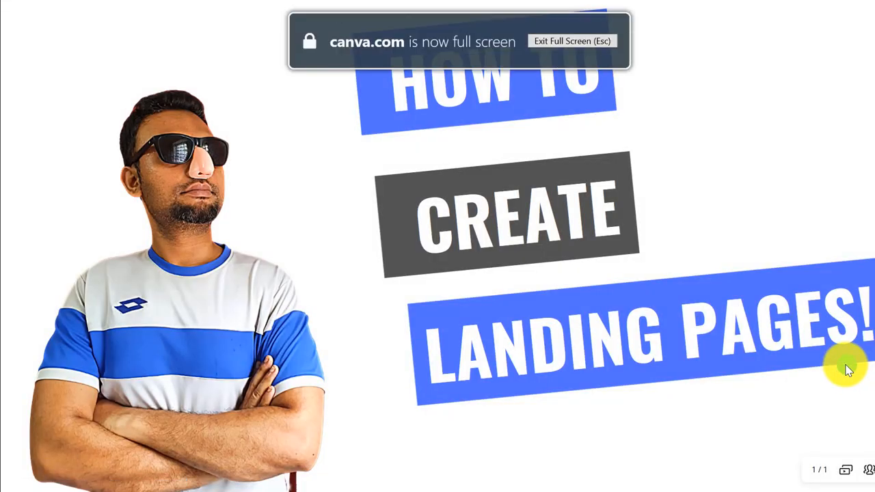
{"action": "key", "text": "Escape"}
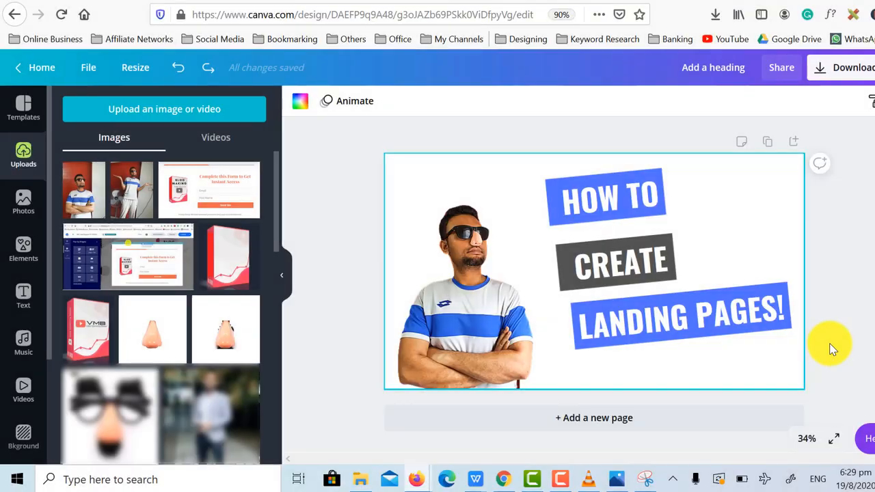
{"action": "mouse_move", "coordinate": [771, 348]}
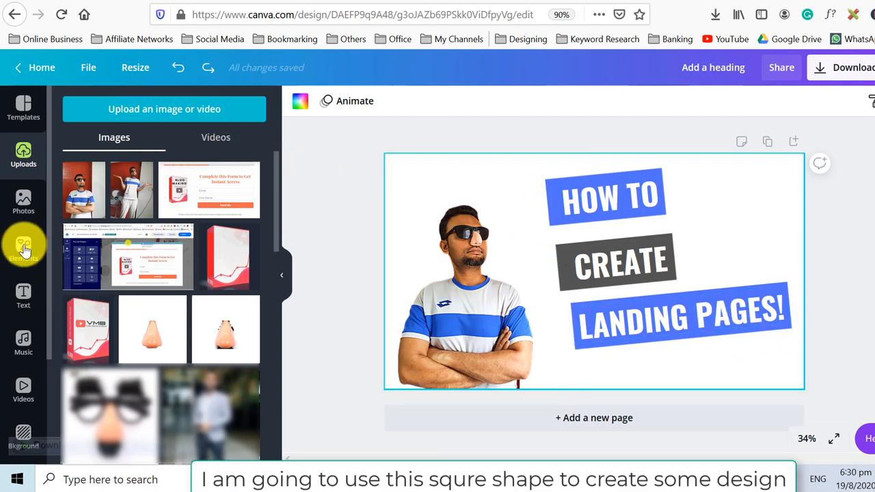
- Add a white square shape, tilt it, and enlarge it over the labels and portrait
{"action": "left_click", "coordinate": [23, 248]}
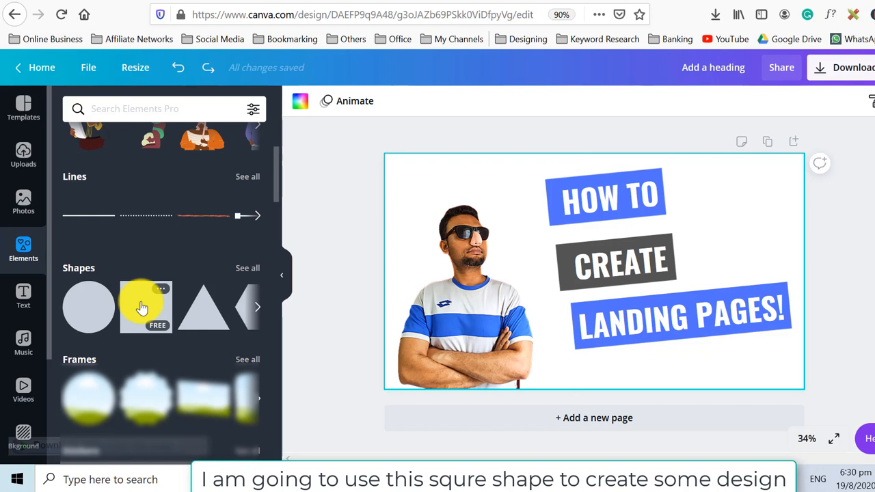
{"action": "left_click", "coordinate": [145, 307]}
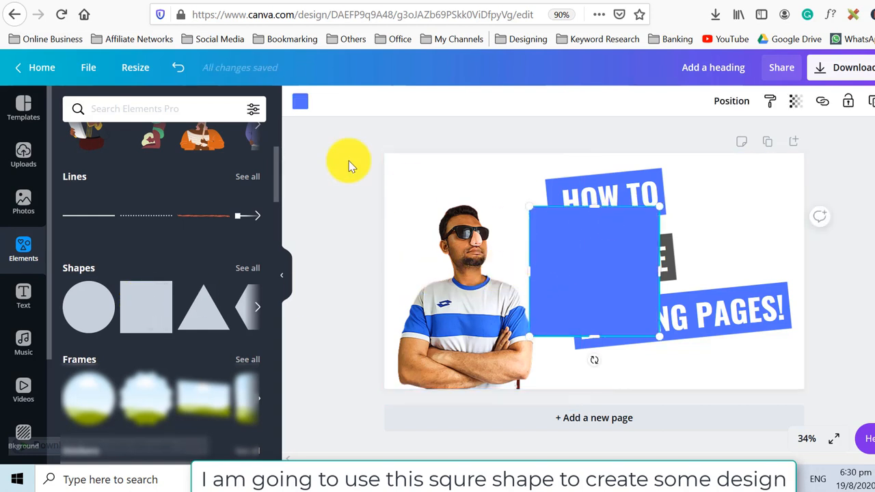
{"action": "left_click", "coordinate": [299, 101]}
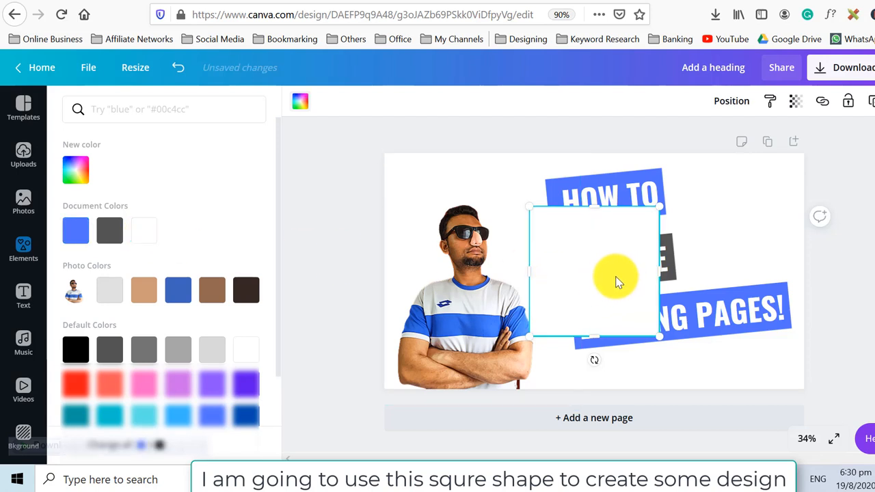
{"action": "left_click_drag", "start_coordinate": [615, 280], "coordinate": [470, 261]}
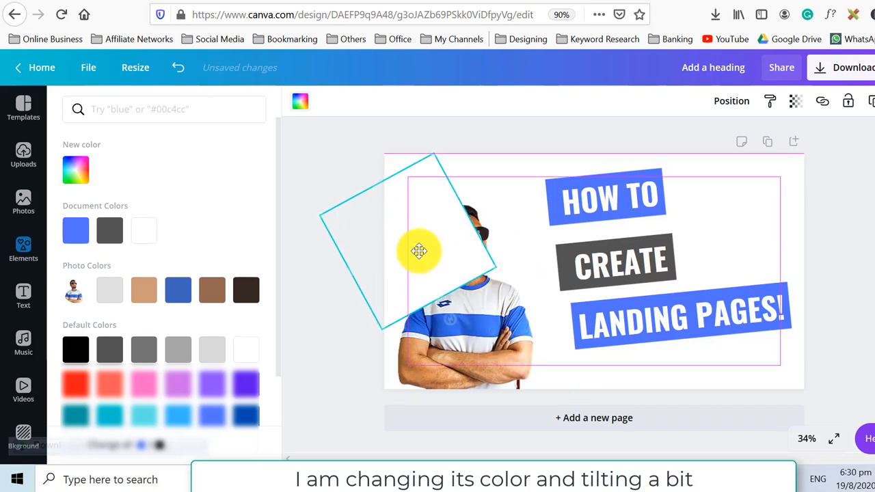
{"action": "left_click_drag", "start_coordinate": [419, 251], "coordinate": [409, 245]}
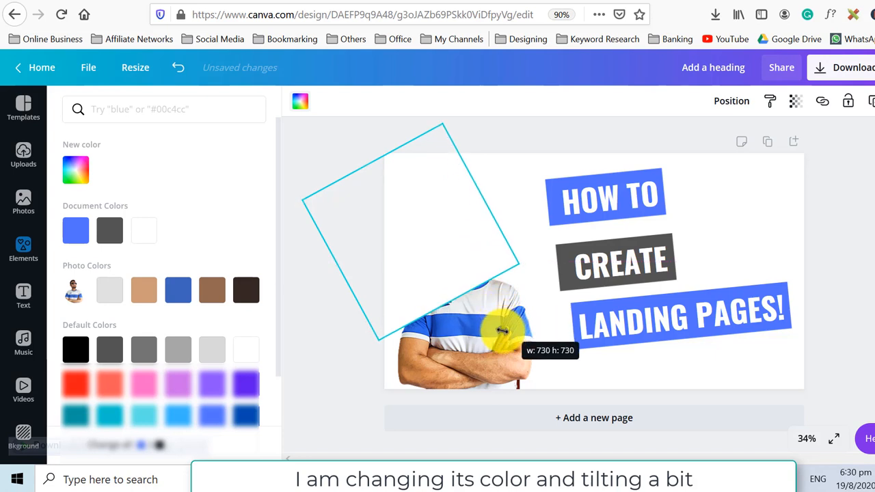
{"action": "left_click_drag", "start_coordinate": [503, 332], "coordinate": [564, 448]}
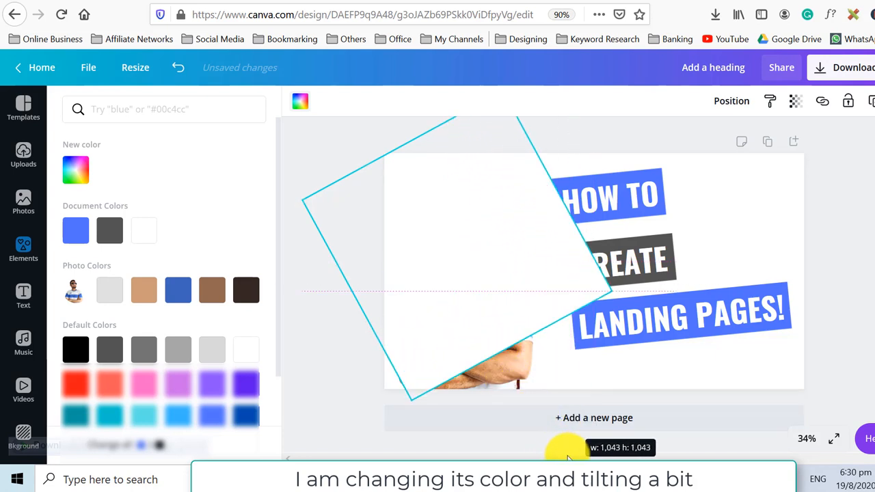
- Lower the white square's transparency to about 61
{"action": "left_click", "coordinate": [795, 100]}
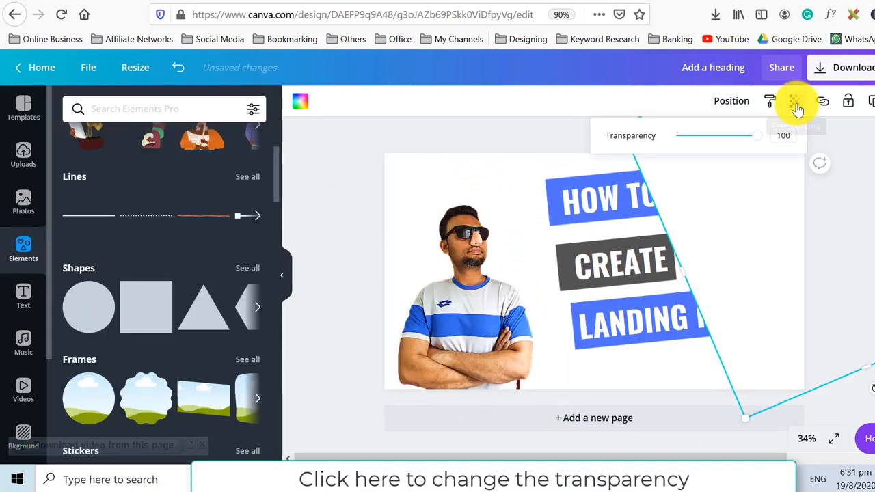
{"action": "left_click_drag", "start_coordinate": [757, 135], "coordinate": [727, 134]}
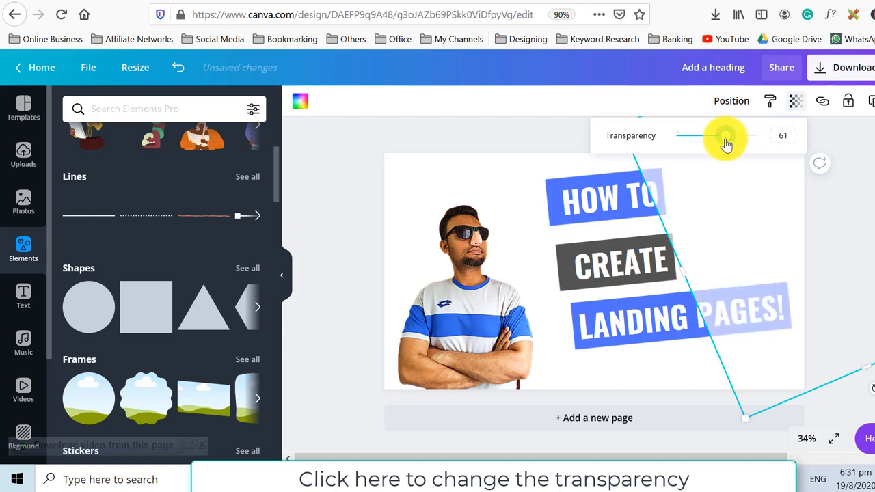
{"action": "left_click_drag", "start_coordinate": [726, 136], "coordinate": [716, 136]}
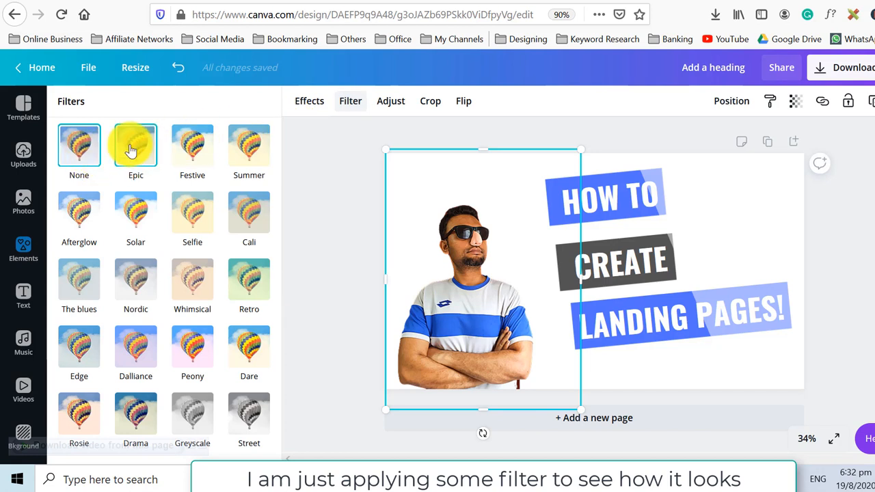
- Apply the Epic, then Festive, then Summer filters to the portrait
{"action": "left_click", "coordinate": [192, 143]}
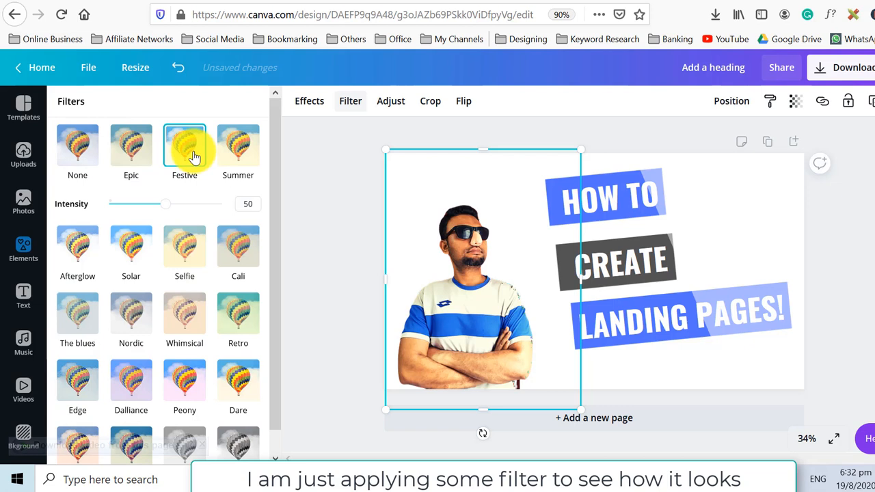
{"action": "left_click", "coordinate": [238, 145]}
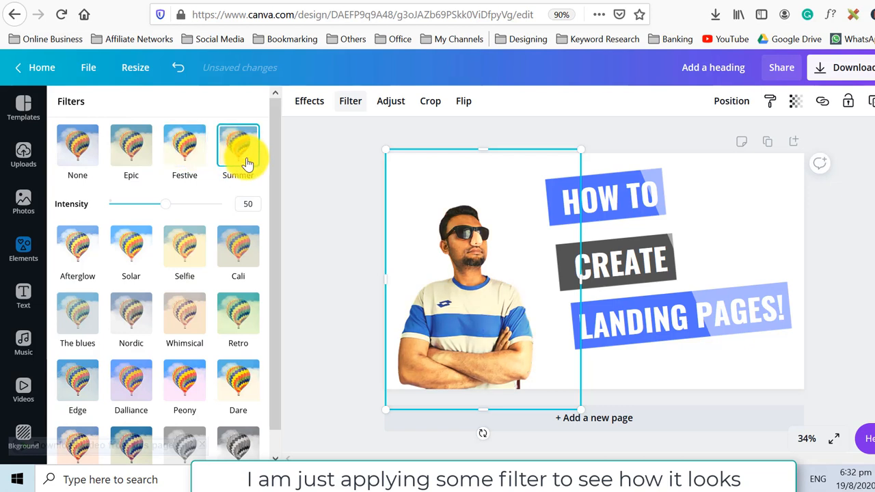
{"action": "left_click", "coordinate": [23, 249]}
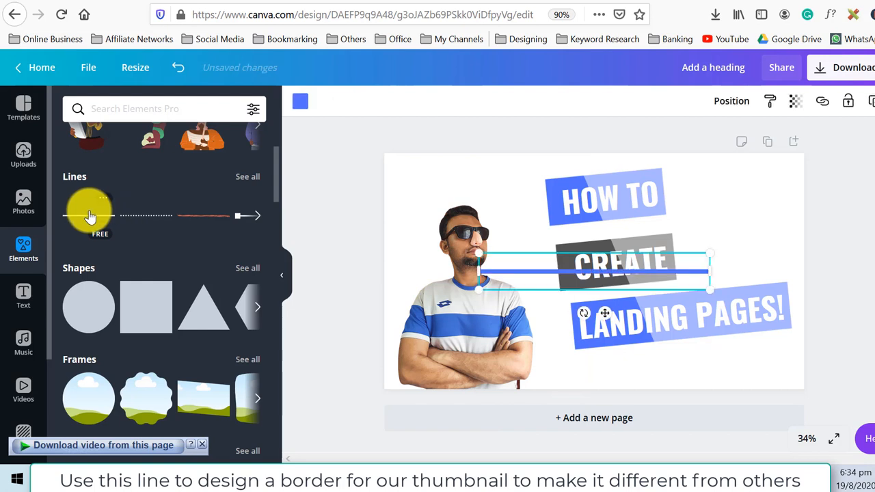
{"action": "mouse_move", "coordinate": [270, 182]}
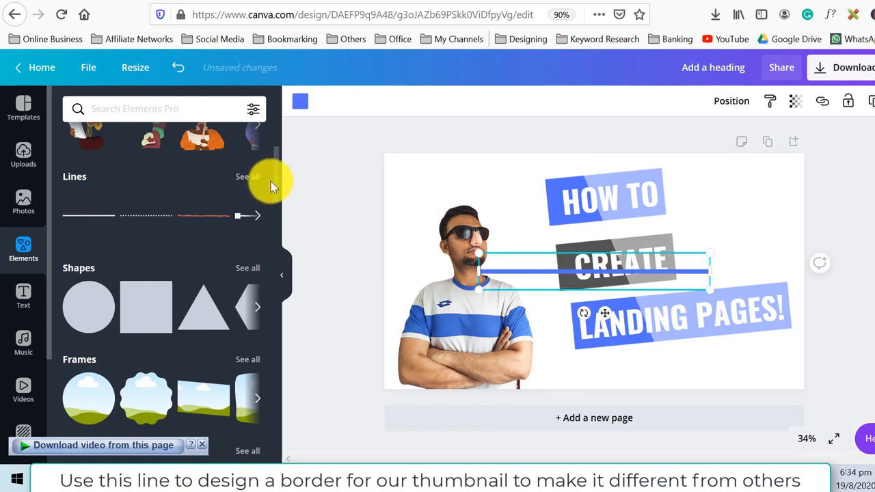
- Stretch the blue line across the full width of the thumbnail
{"action": "left_click", "coordinate": [247, 176]}
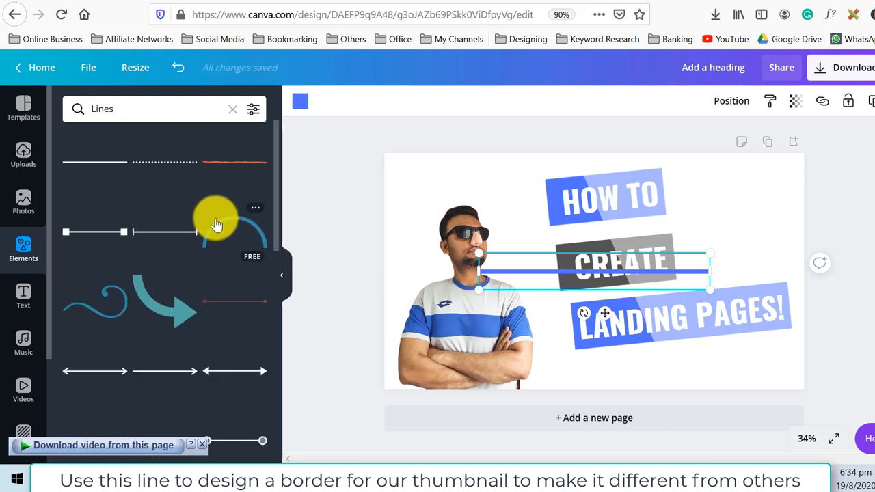
{"action": "scroll", "scroll_direction": "down", "scroll_amount": 3}
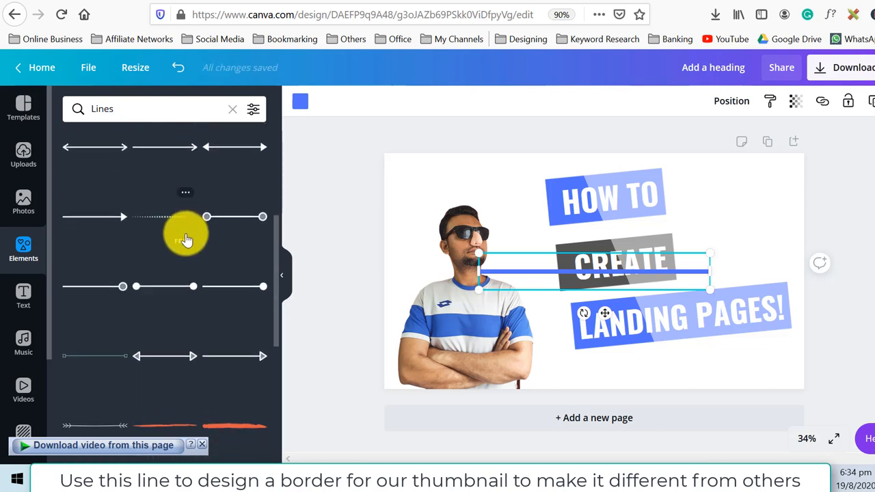
{"action": "left_click_drag", "start_coordinate": [711, 270], "coordinate": [807, 267]}
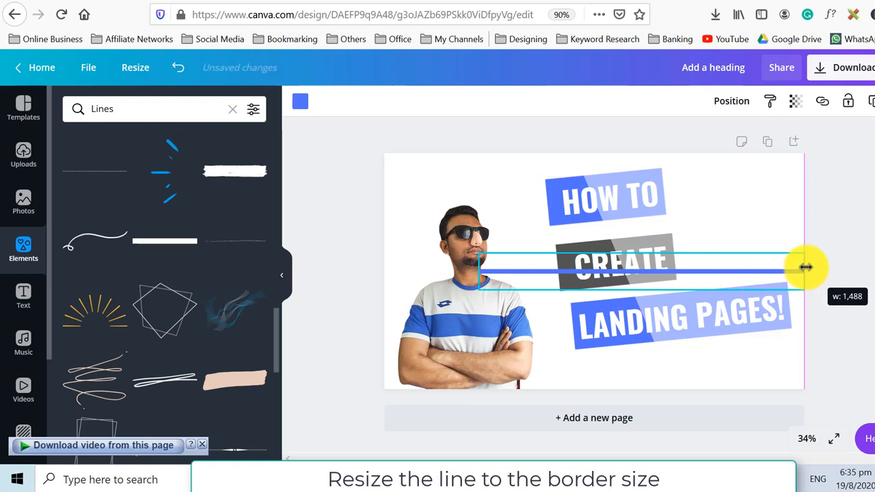
{"action": "left_click_drag", "start_coordinate": [807, 267], "coordinate": [405, 266]}
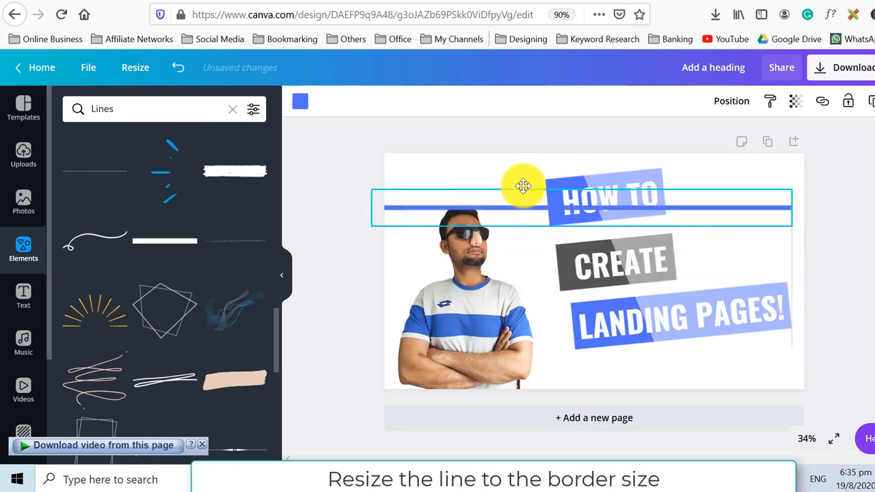
- Place the blue line along the top edge and a copy along the bottom edge
{"action": "left_click_drag", "start_coordinate": [523, 186], "coordinate": [532, 155]}
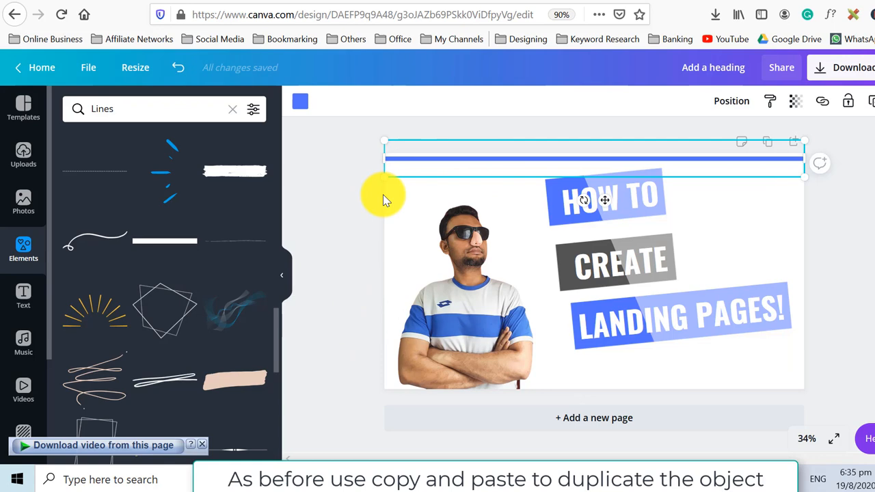
{"action": "left_click_drag", "start_coordinate": [588, 161], "coordinate": [599, 226]}
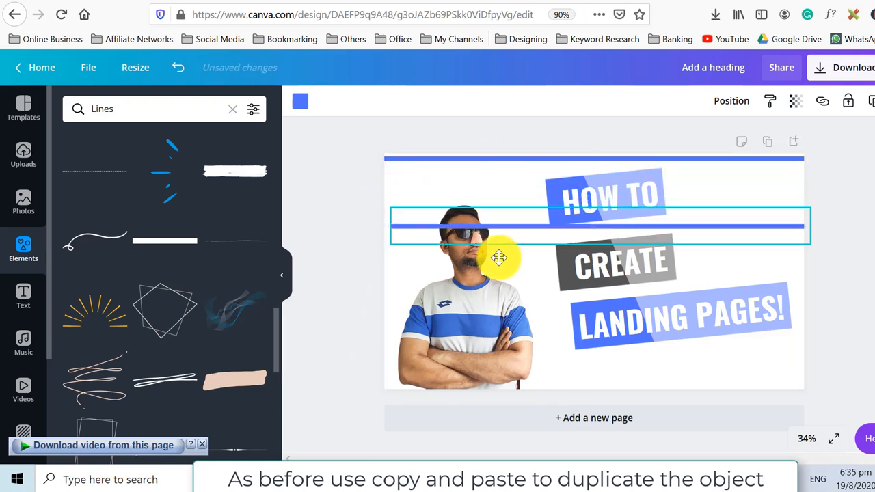
{"action": "left_click_drag", "start_coordinate": [499, 258], "coordinate": [477, 386]}
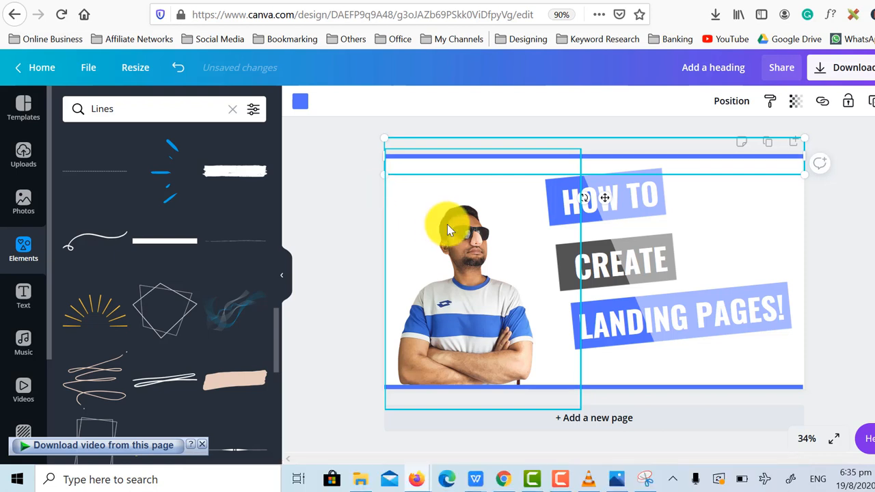
{"action": "mouse_move", "coordinate": [817, 188]}
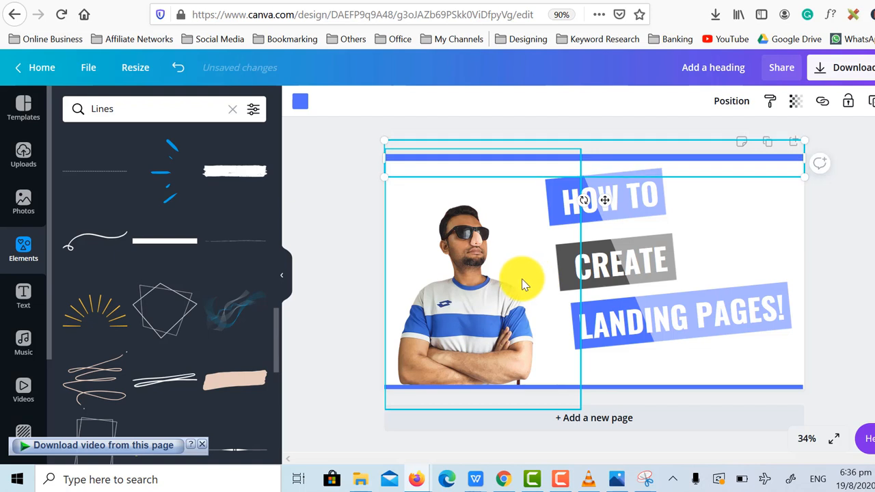
{"action": "left_click_drag", "start_coordinate": [523, 281], "coordinate": [499, 191]}
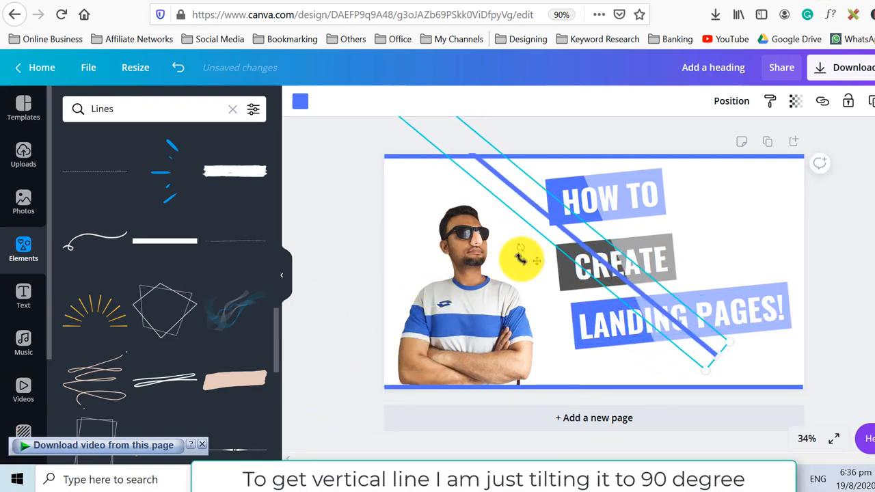
- Rotate a blue line to vertical along the thumbnail's left edge
{"action": "left_click_drag", "start_coordinate": [520, 260], "coordinate": [420, 308]}
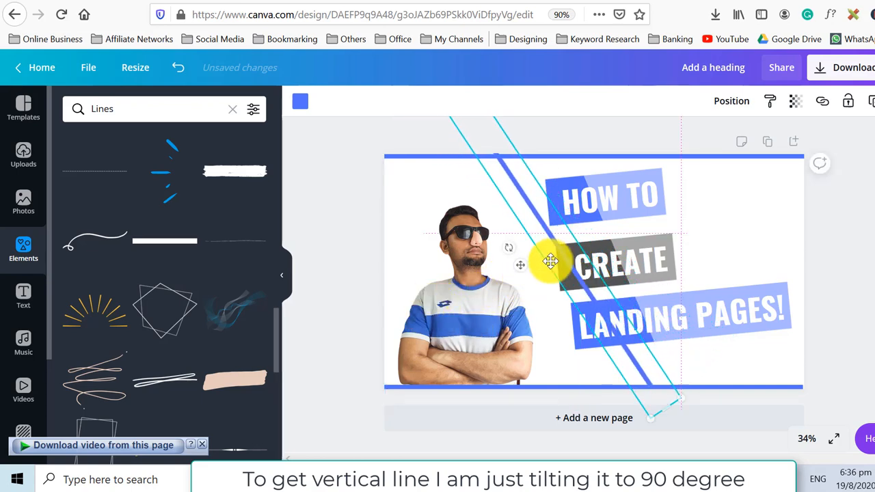
{"action": "left_click_drag", "start_coordinate": [550, 262], "coordinate": [495, 308]}
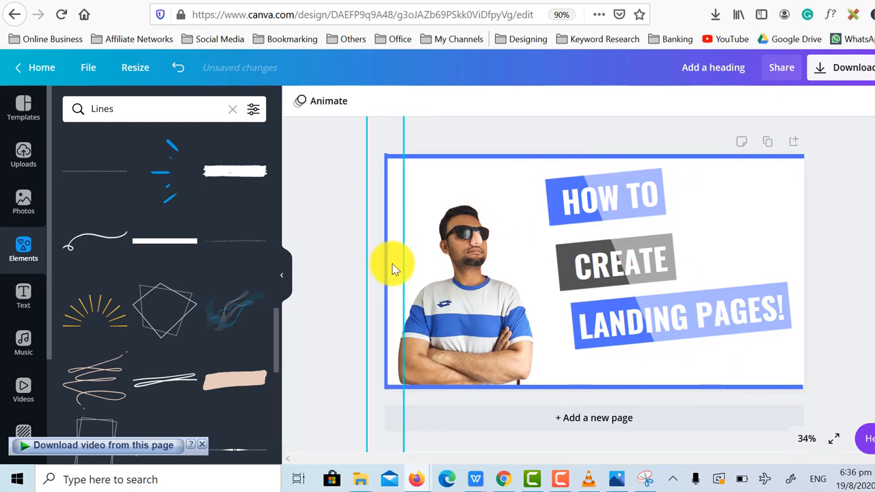
{"action": "left_click", "coordinate": [484, 162]}
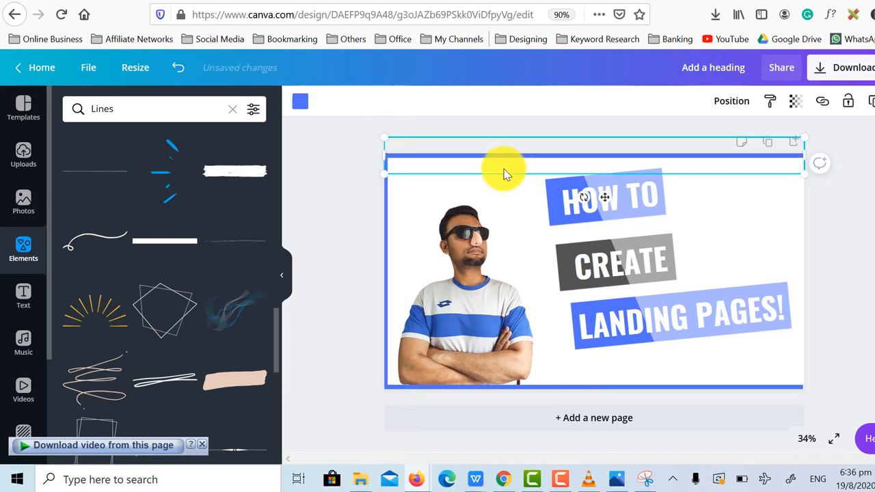
{"action": "mouse_move", "coordinate": [365, 231]}
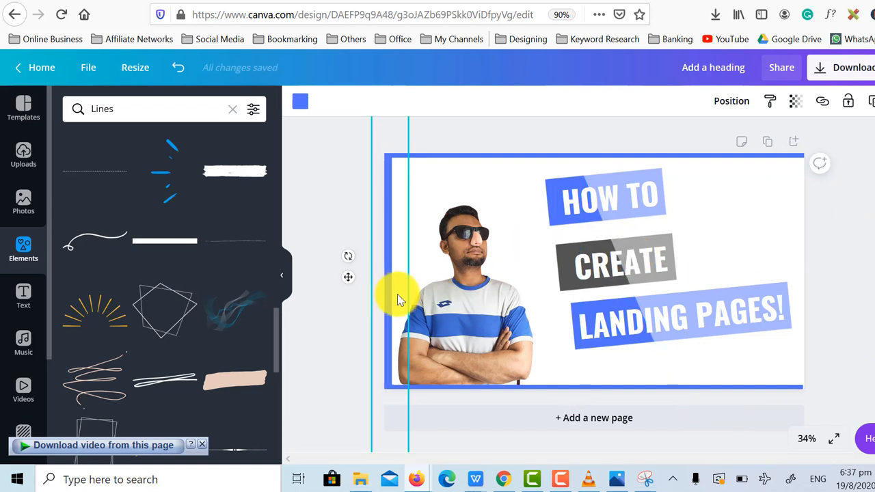
{"action": "mouse_move", "coordinate": [403, 297]}
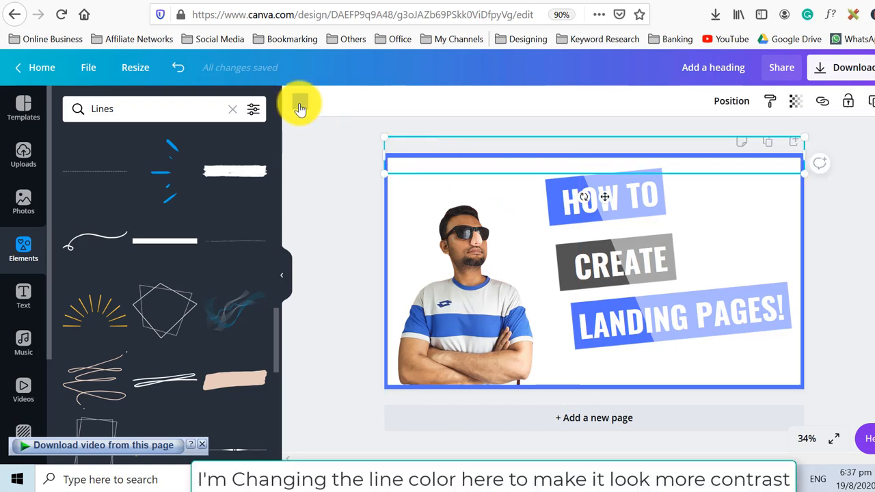
- Recolour the top, bottom and right border lines to light red from Default Colors
{"action": "left_click", "coordinate": [300, 101]}
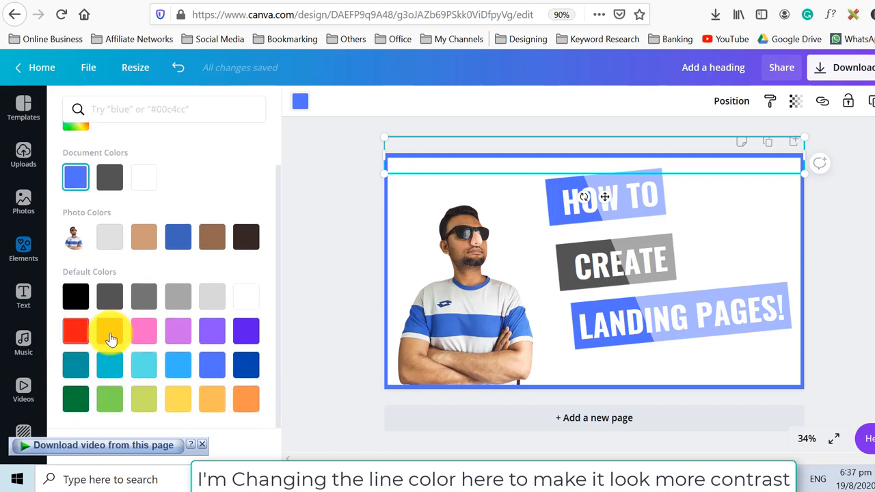
{"action": "left_click", "coordinate": [75, 331]}
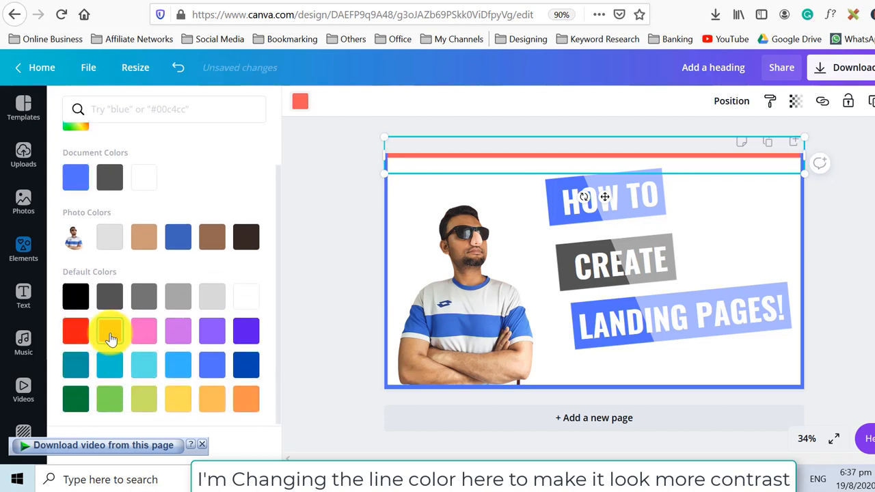
{"action": "left_click", "coordinate": [212, 364]}
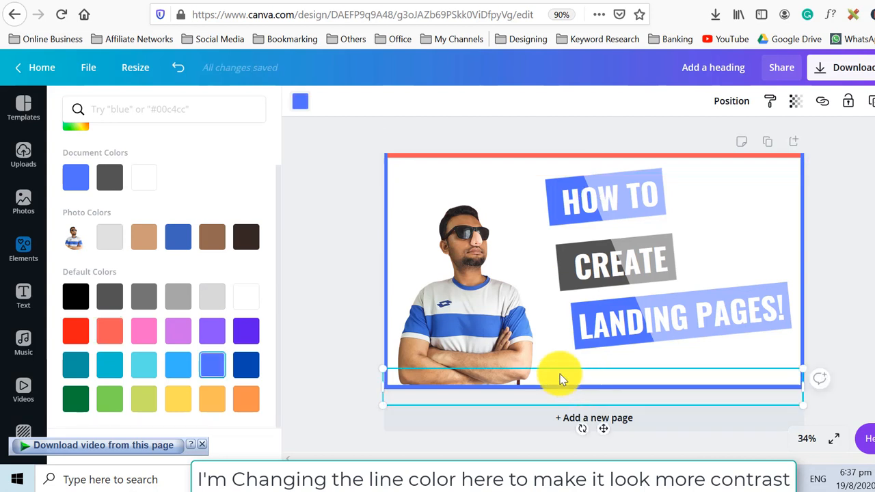
{"action": "left_click", "coordinate": [109, 331]}
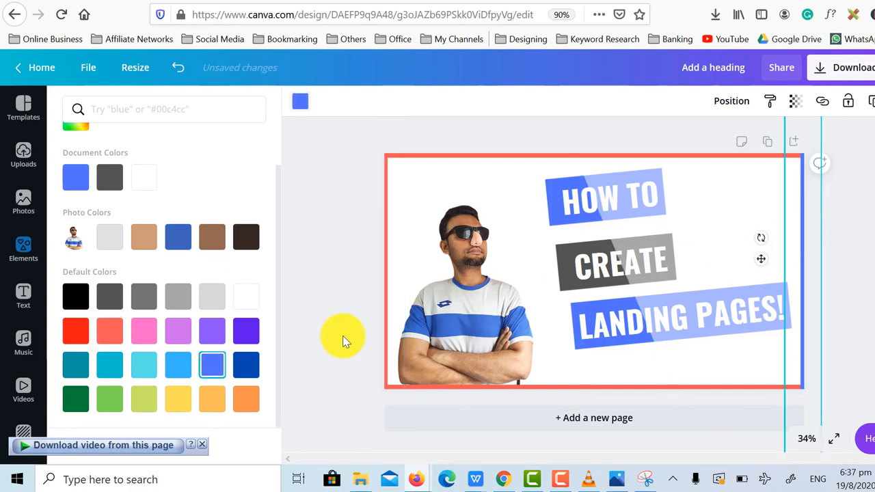
{"action": "left_click", "coordinate": [110, 331]}
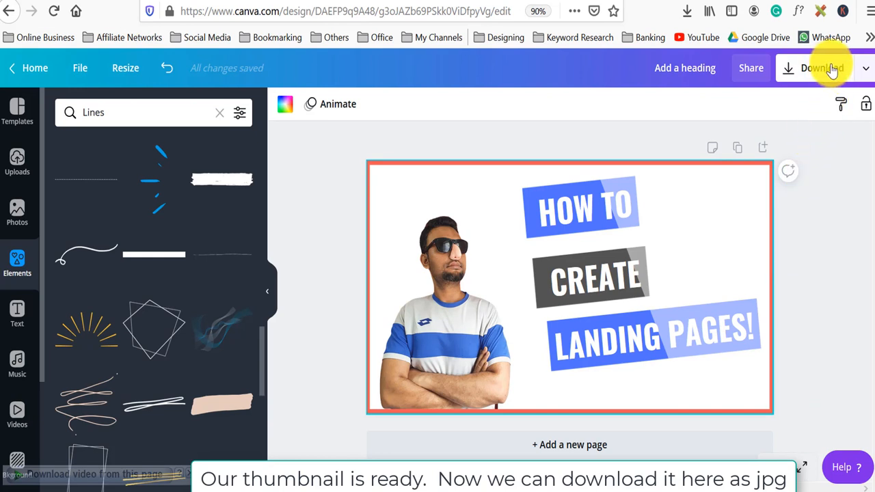
- Export the thumbnail as a JPG with raised quality and confirm the save dialog
{"action": "left_click", "coordinate": [822, 67]}
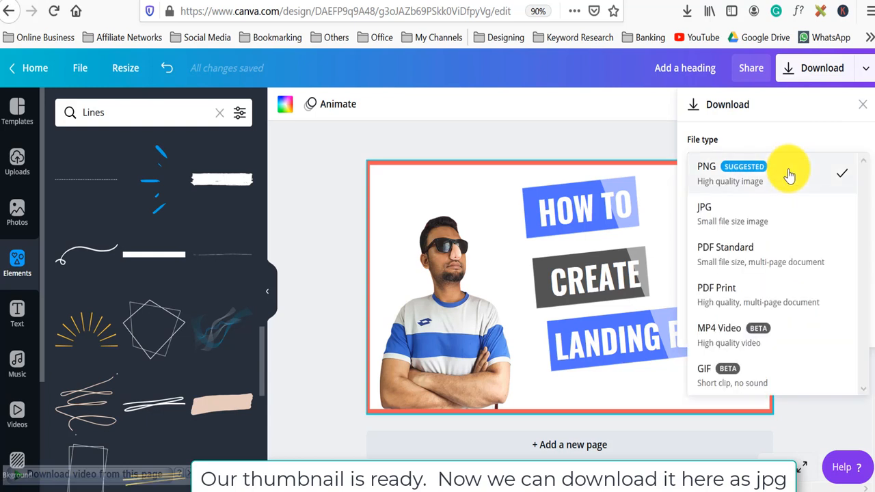
{"action": "mouse_move", "coordinate": [750, 287]}
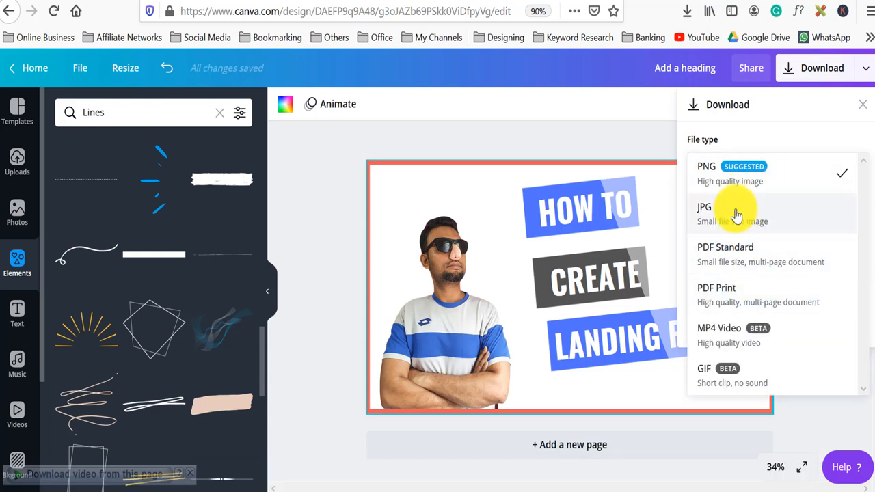
{"action": "left_click", "coordinate": [704, 208]}
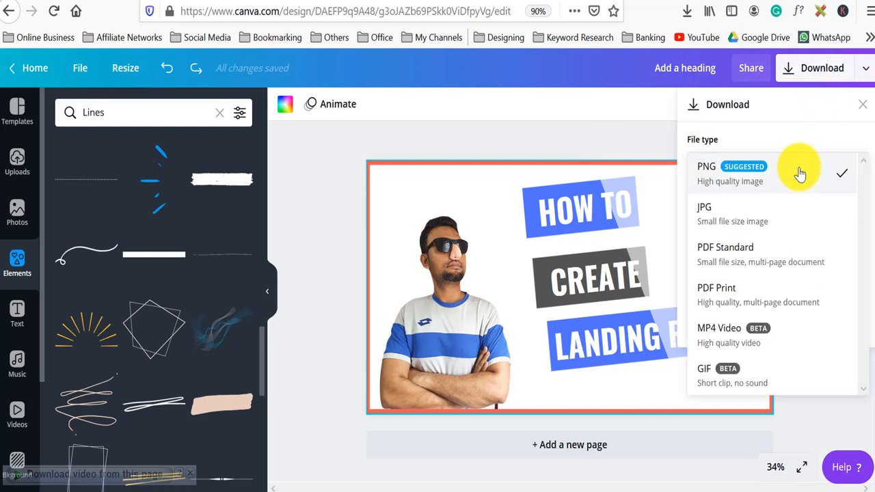
{"action": "left_click", "coordinate": [704, 214]}
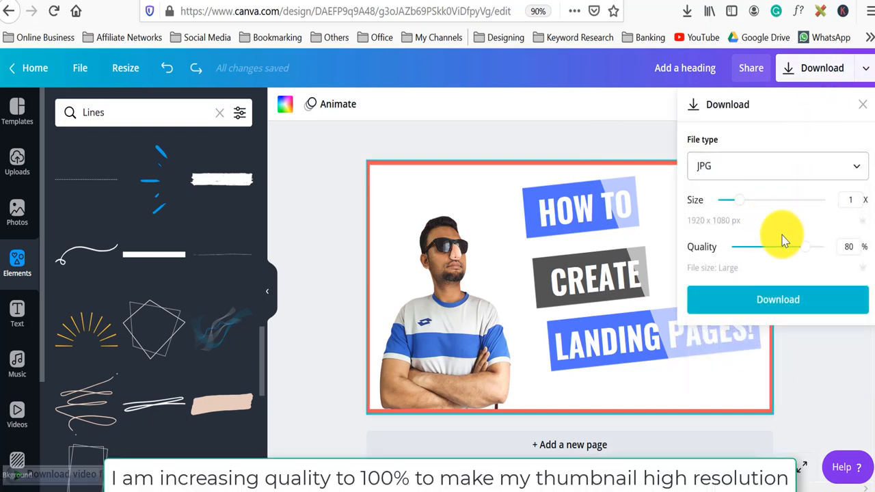
{"action": "left_click_drag", "start_coordinate": [735, 247], "coordinate": [824, 247]}
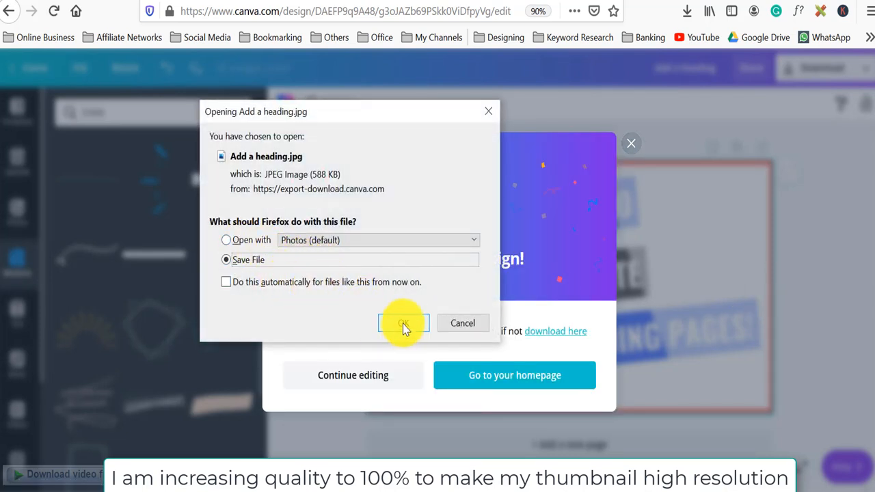
{"action": "left_click", "coordinate": [404, 323]}
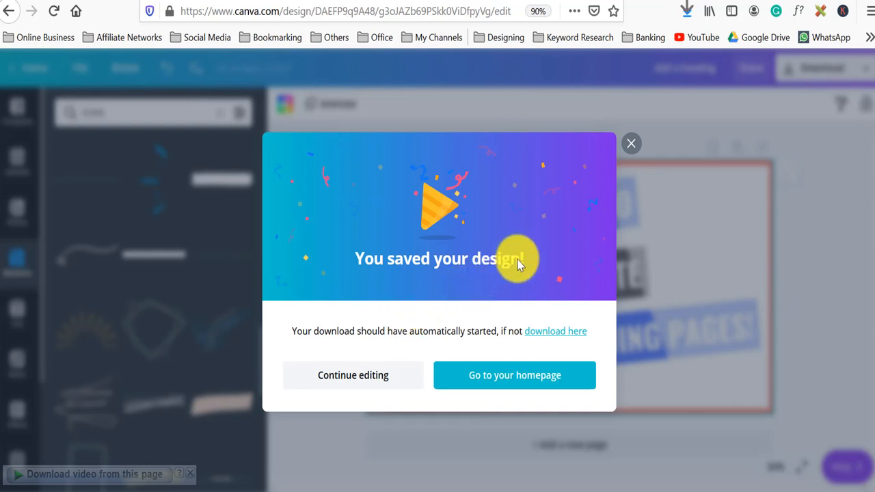
{"action": "mouse_move", "coordinate": [632, 176]}
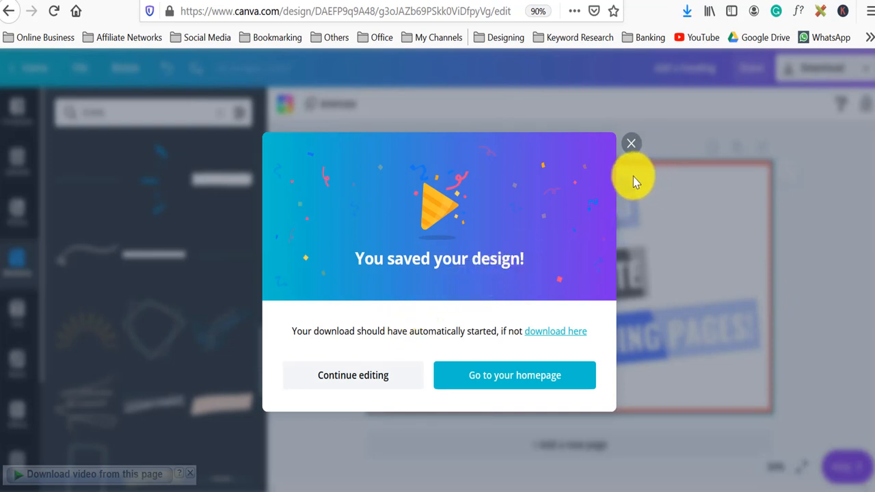
{"action": "mouse_move", "coordinate": [667, 106]}
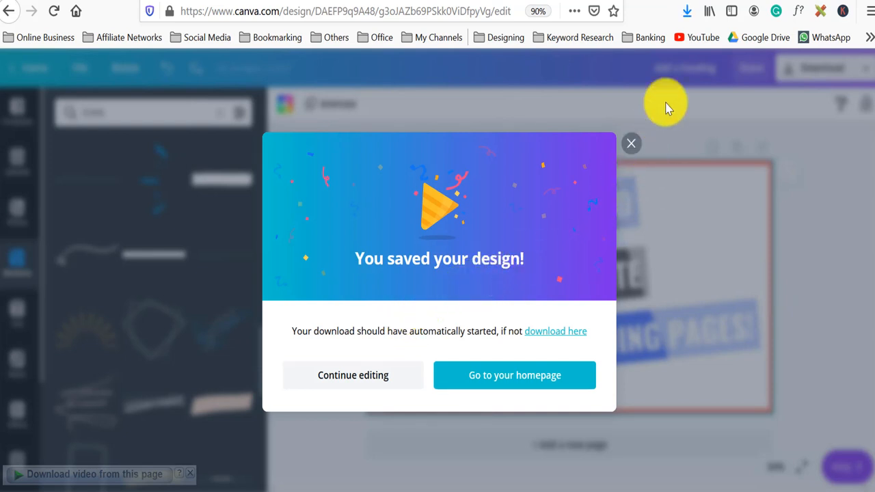
{"action": "mouse_move", "coordinate": [677, 72]}
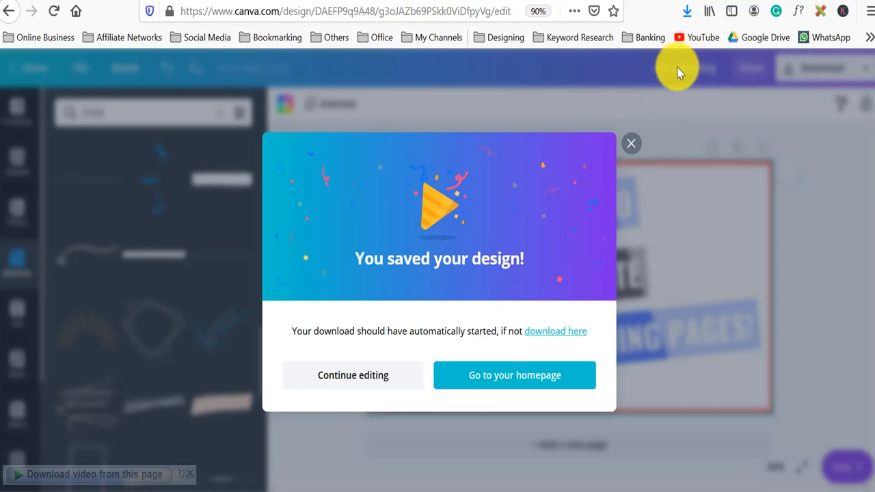